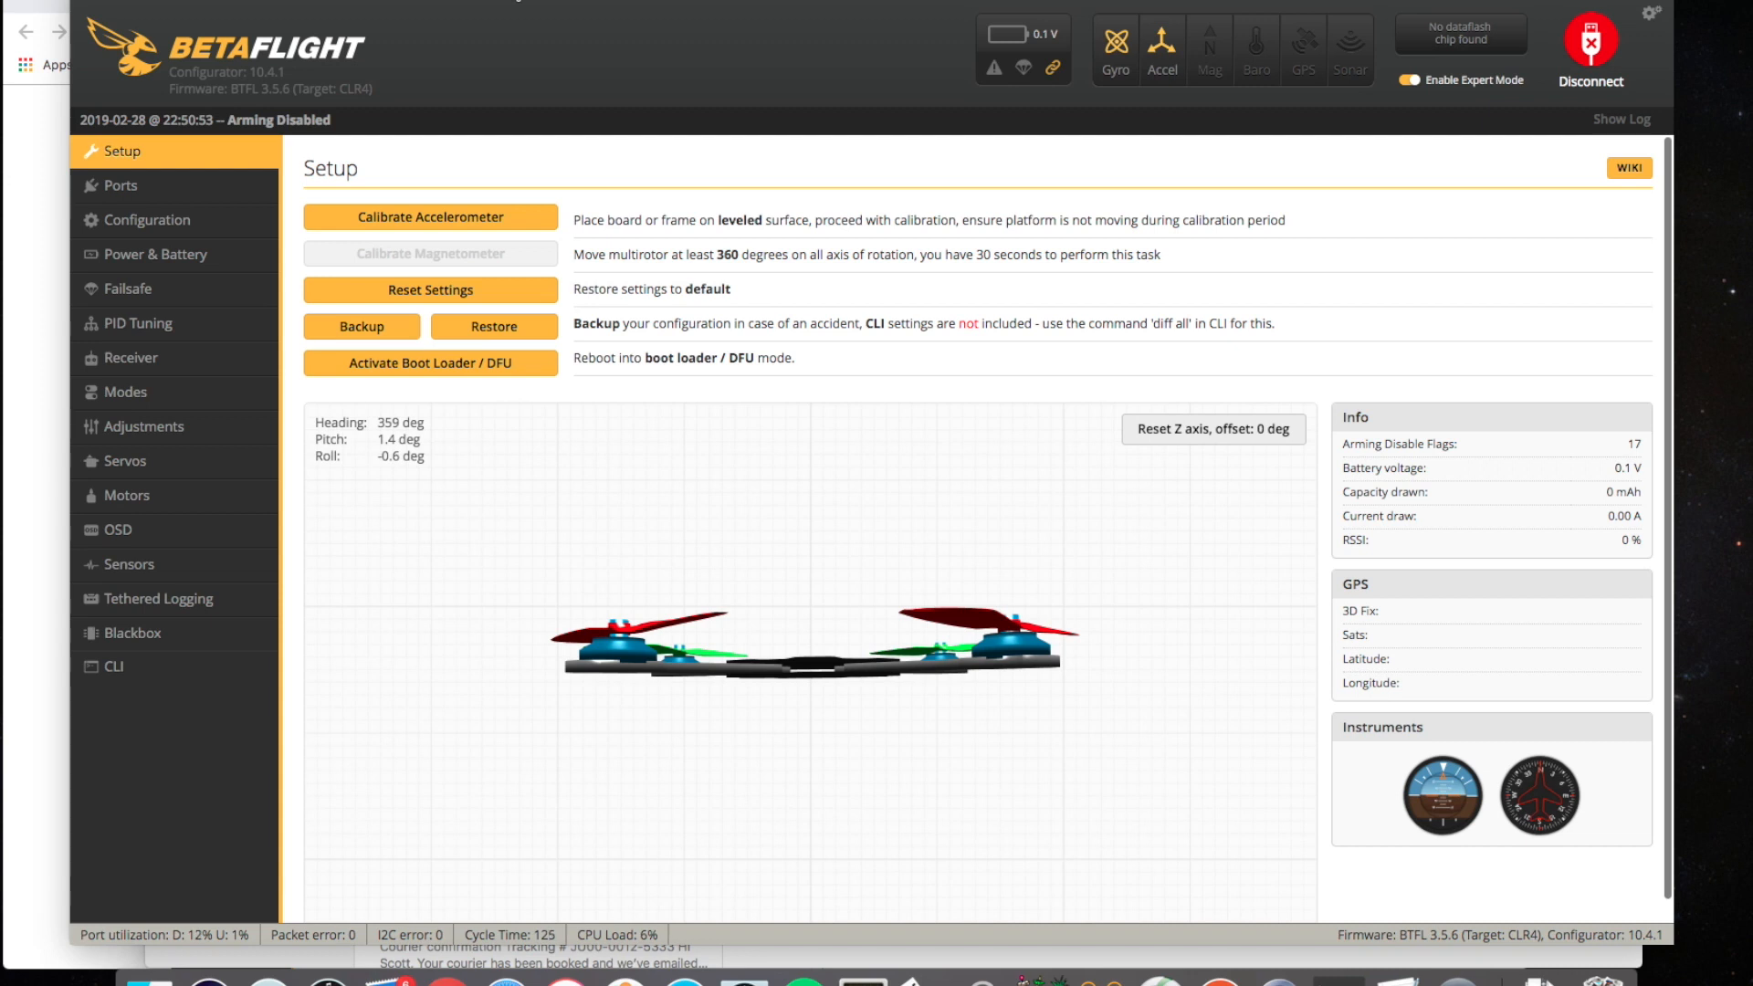
pyautogui.moveTo(499, 154)
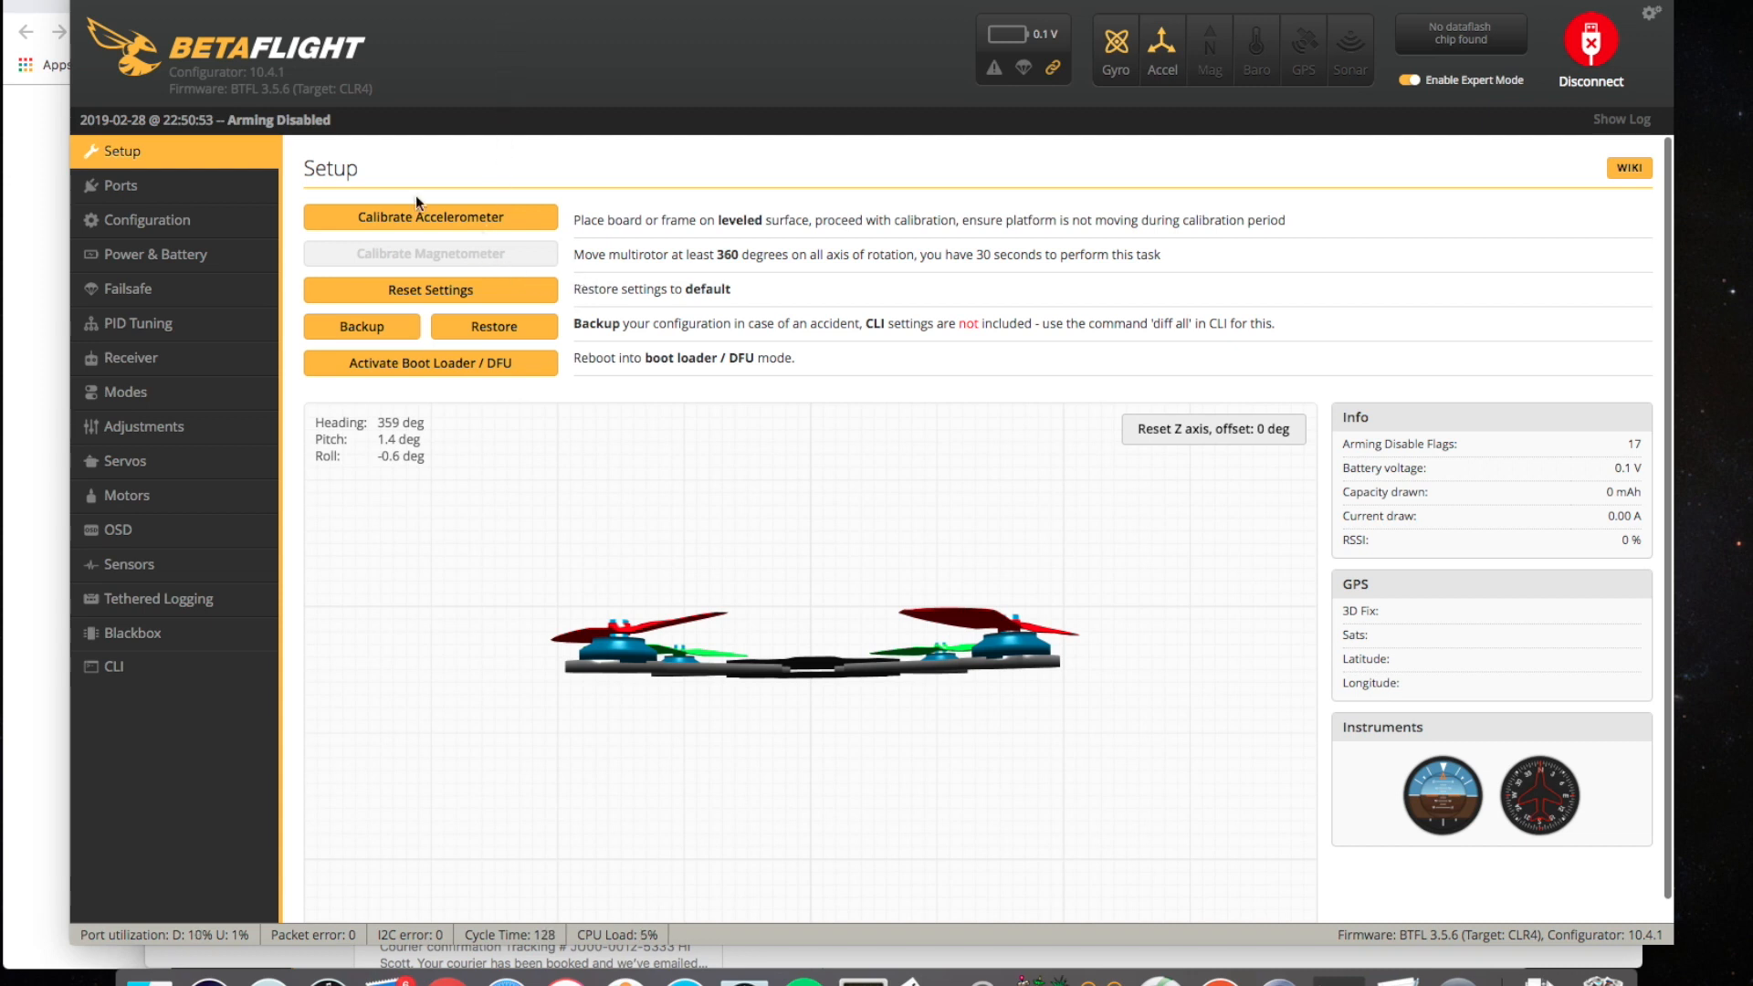
pyautogui.moveTo(282, 100)
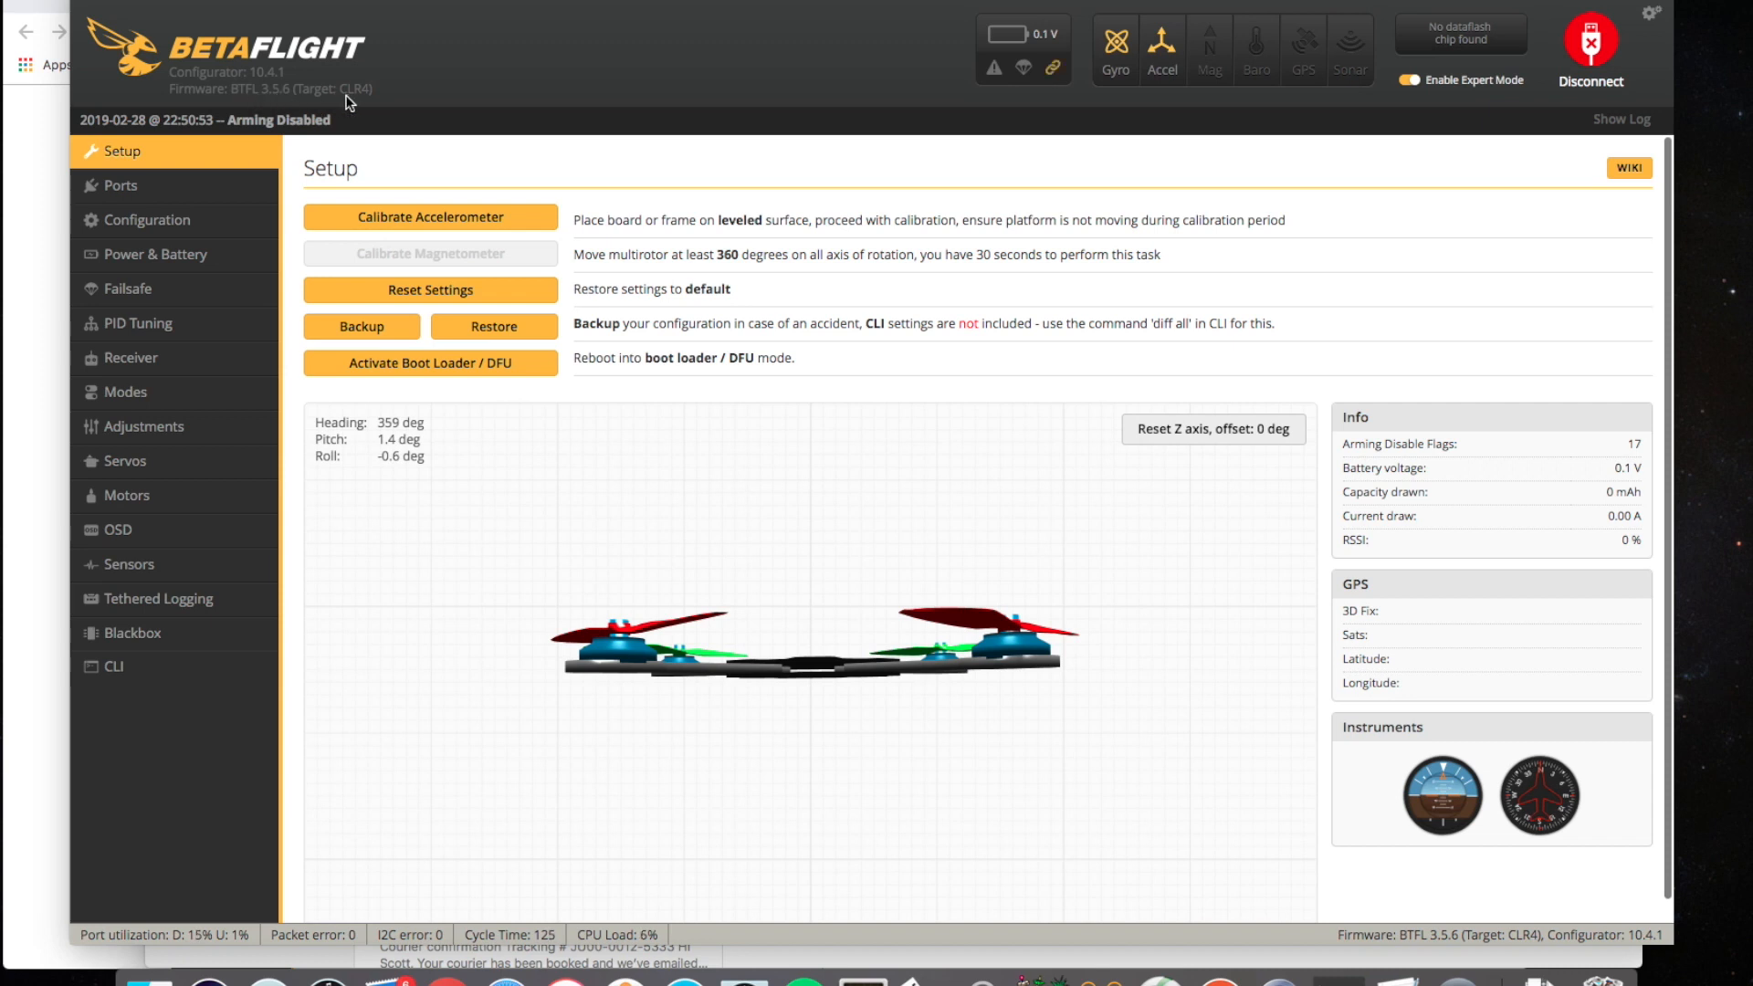
pyautogui.moveTo(138, 185)
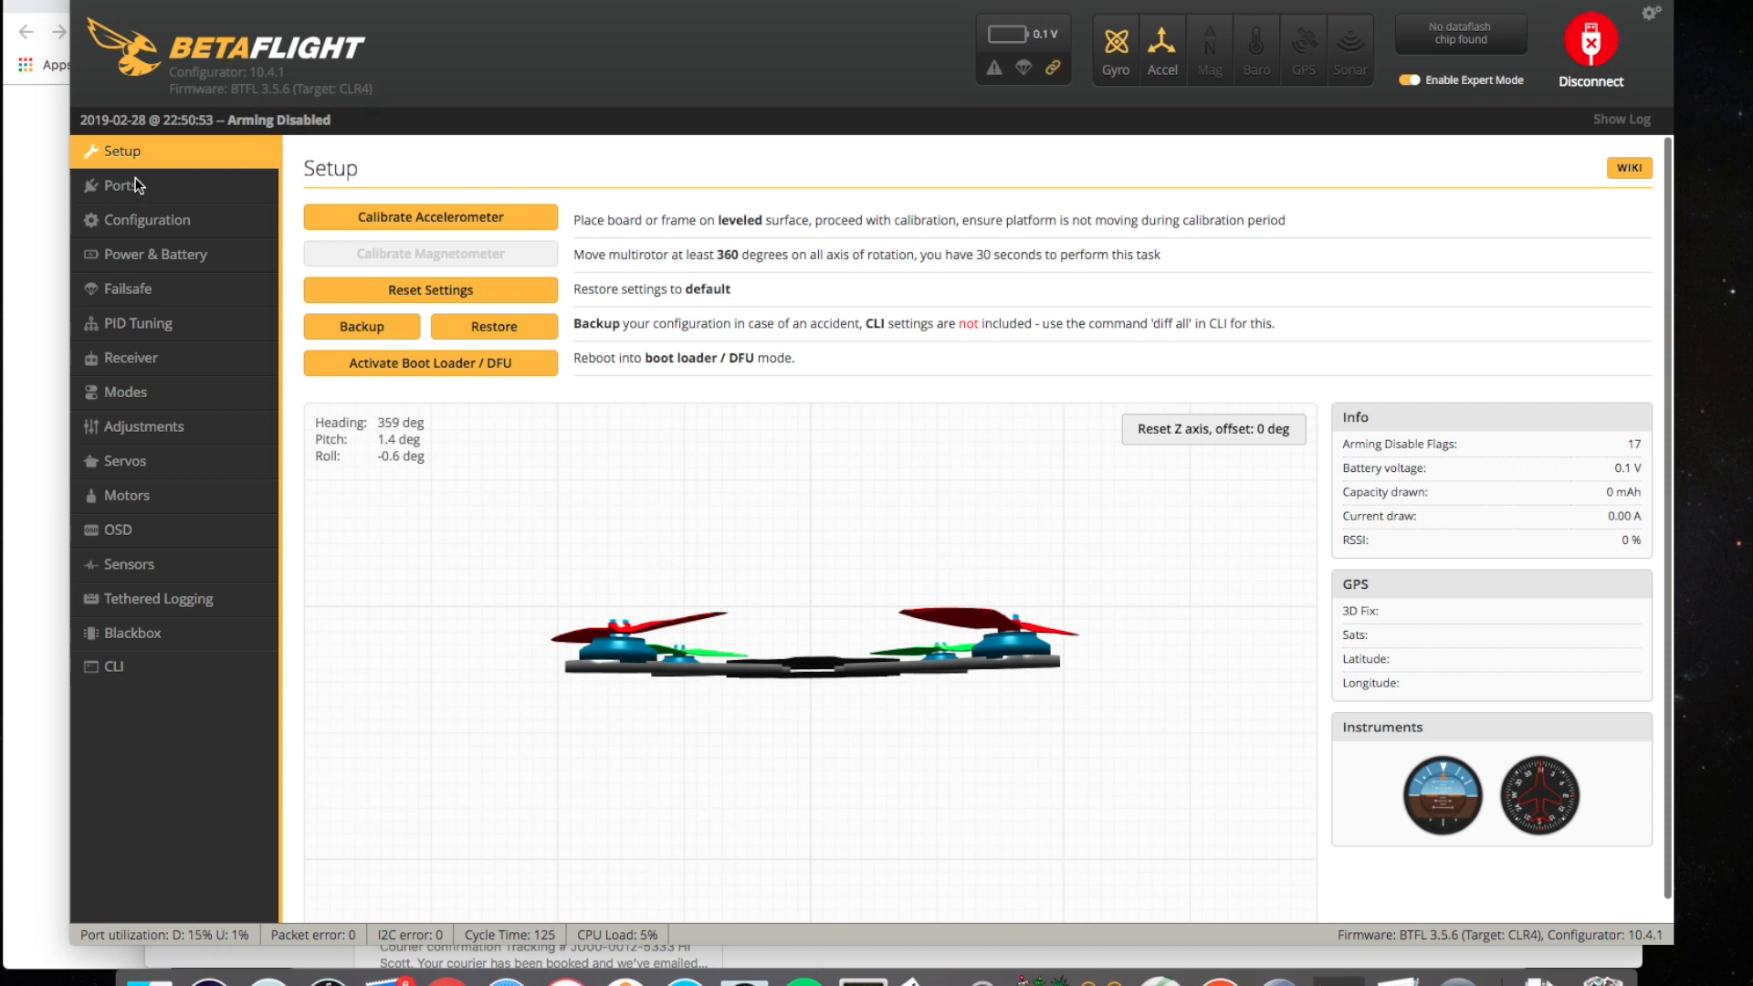
# - Enable Serial RX on UART3 in Ports, then save and reboot
pyautogui.click(121, 185)
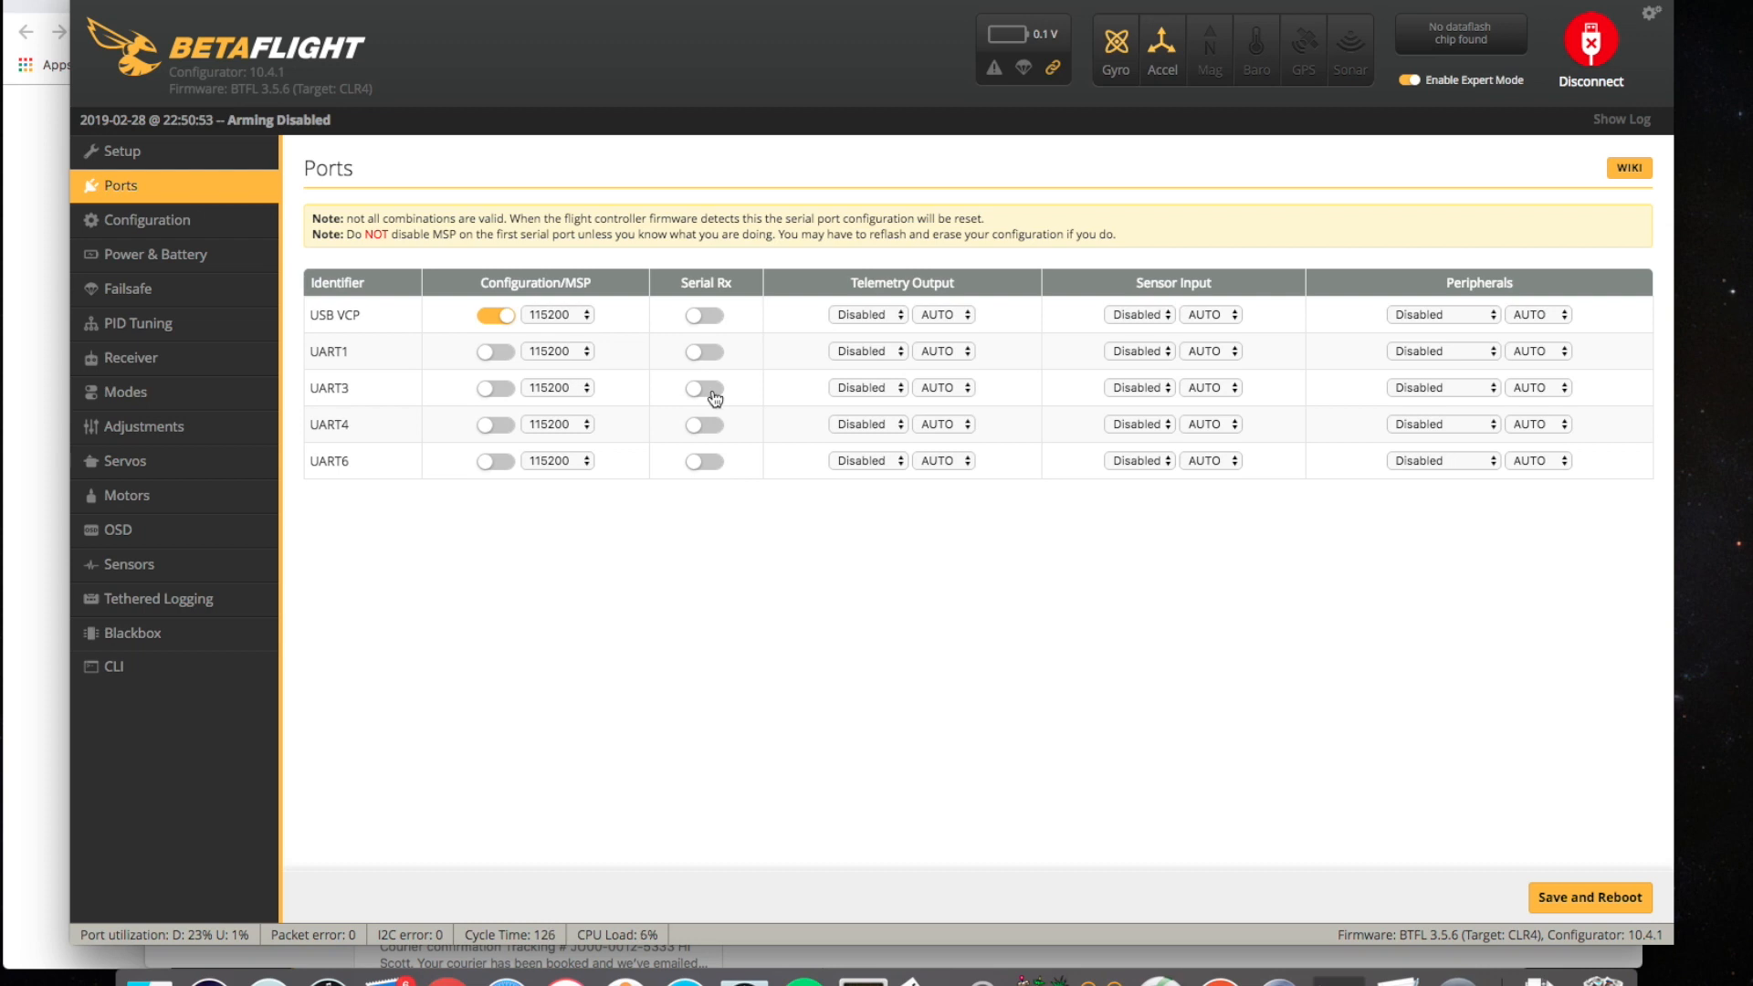
pyautogui.click(703, 388)
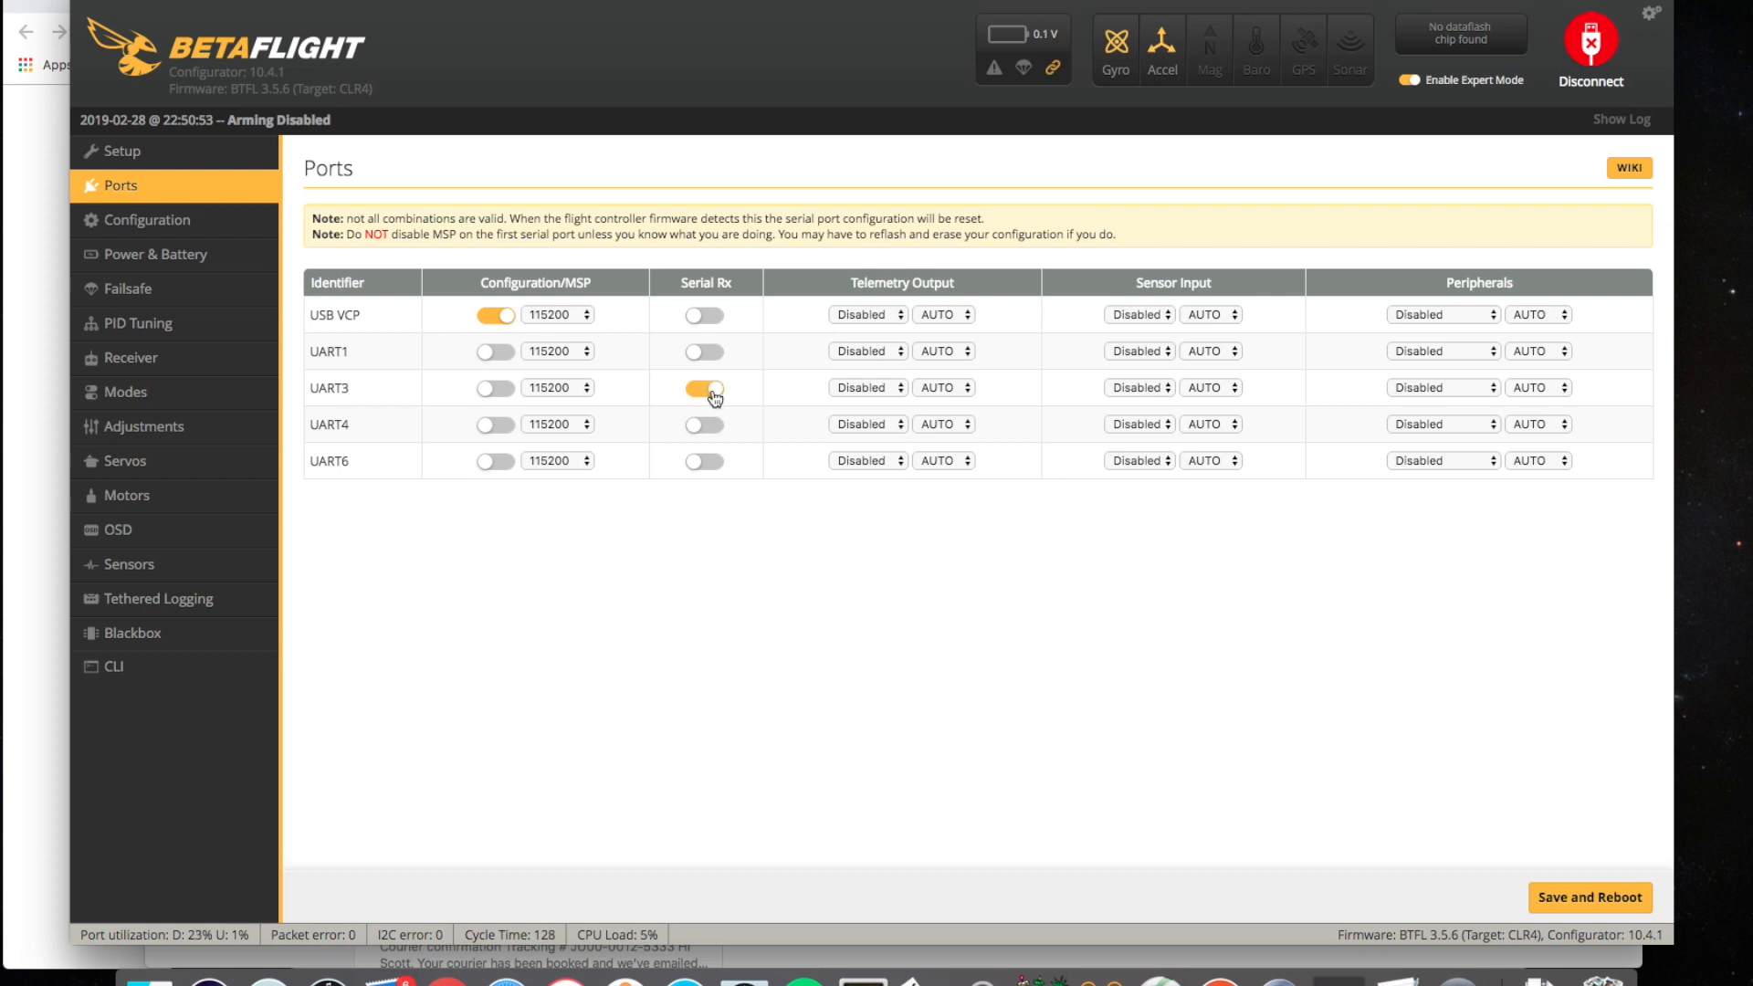
pyautogui.click(703, 388)
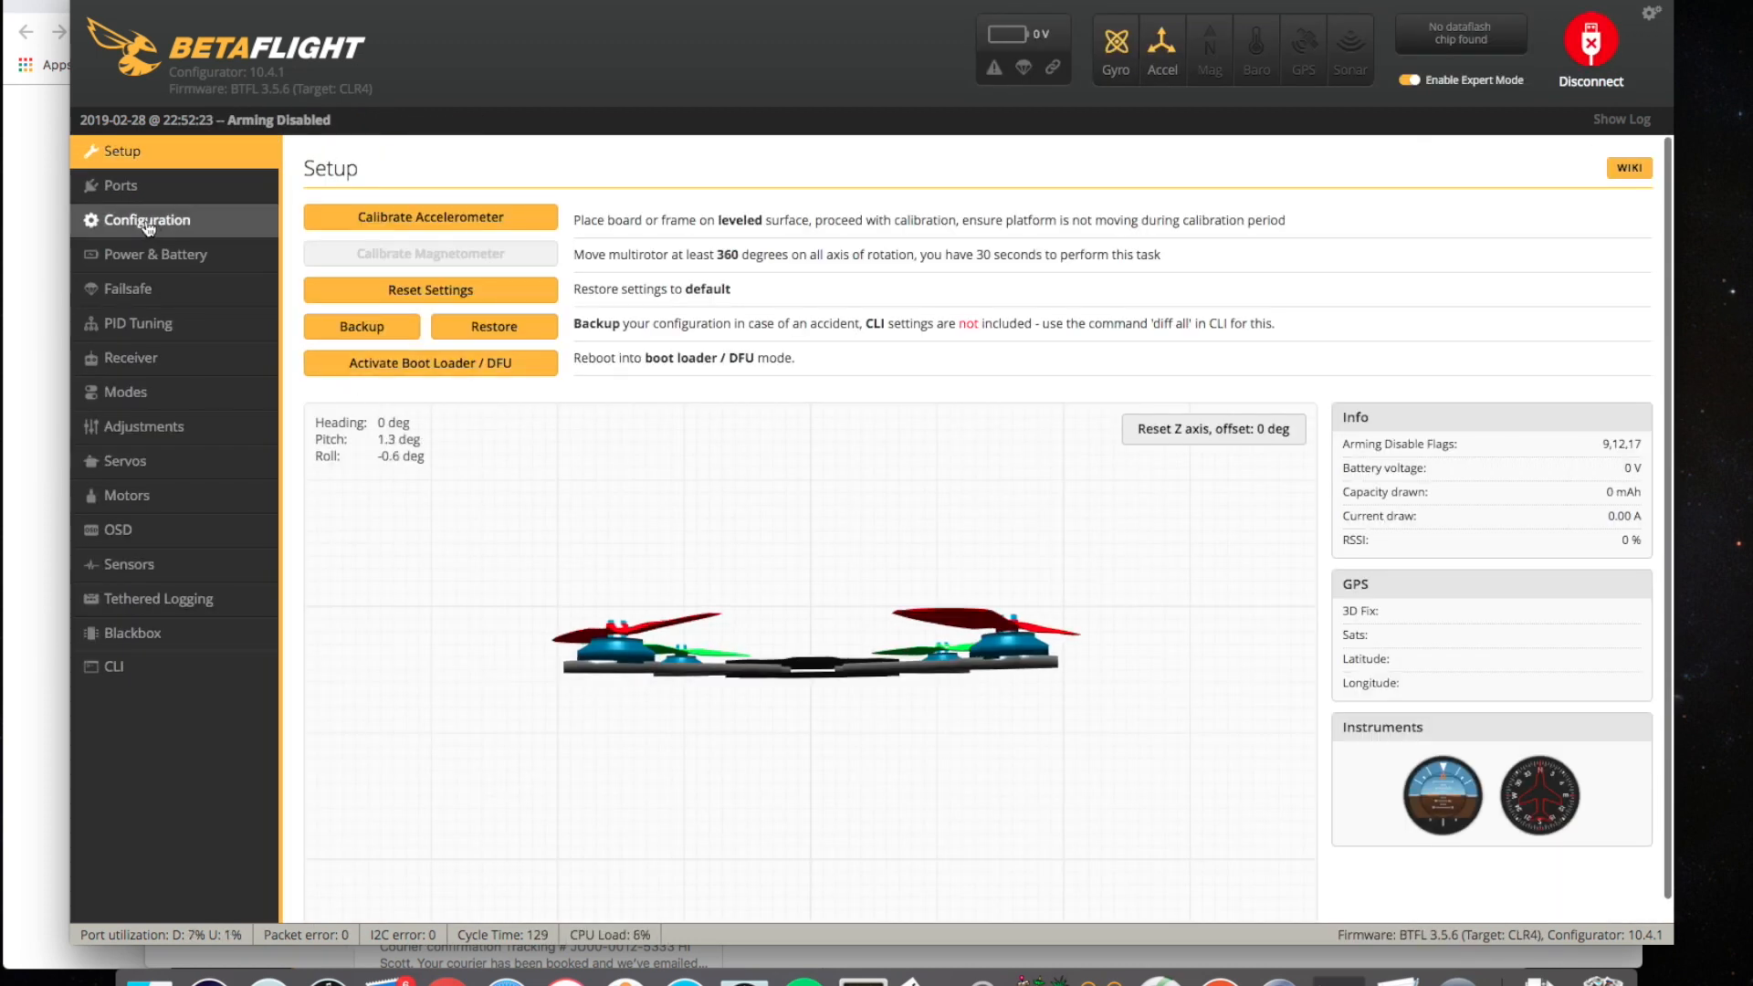
# - Set the receiver provider to FrSky FPort with TELEMETRY enabled, save, and reconnect
pyautogui.click(145, 219)
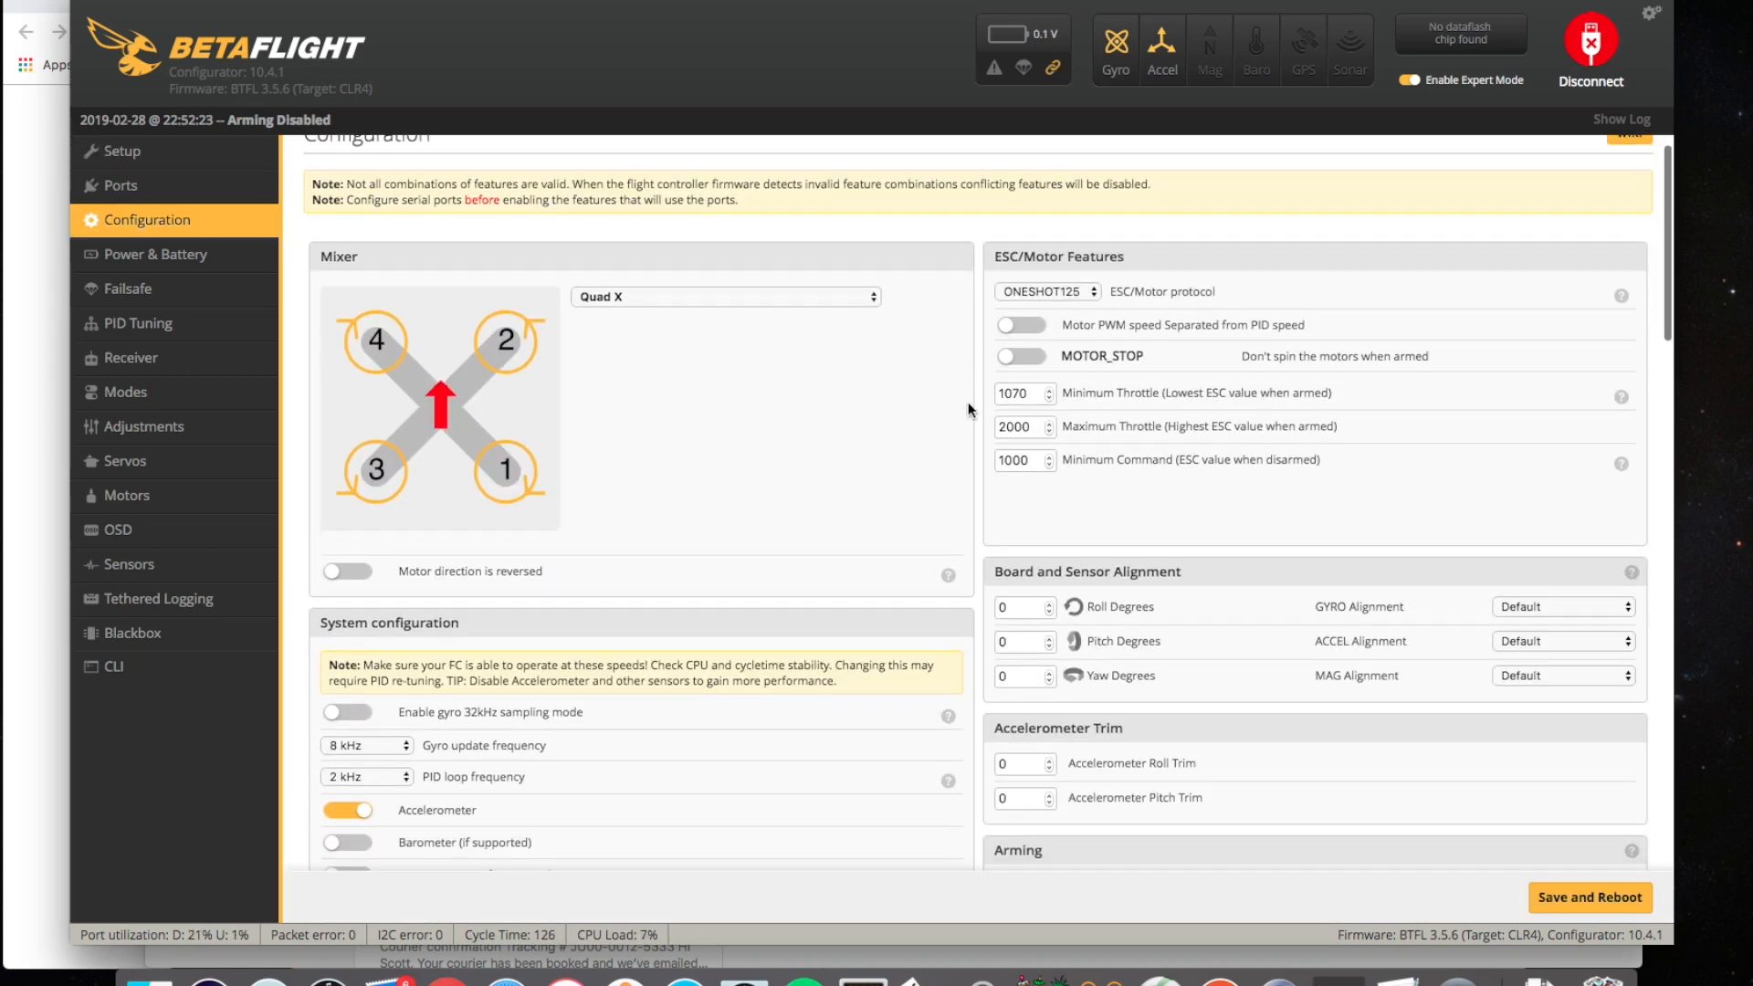
pyautogui.scroll(-3)
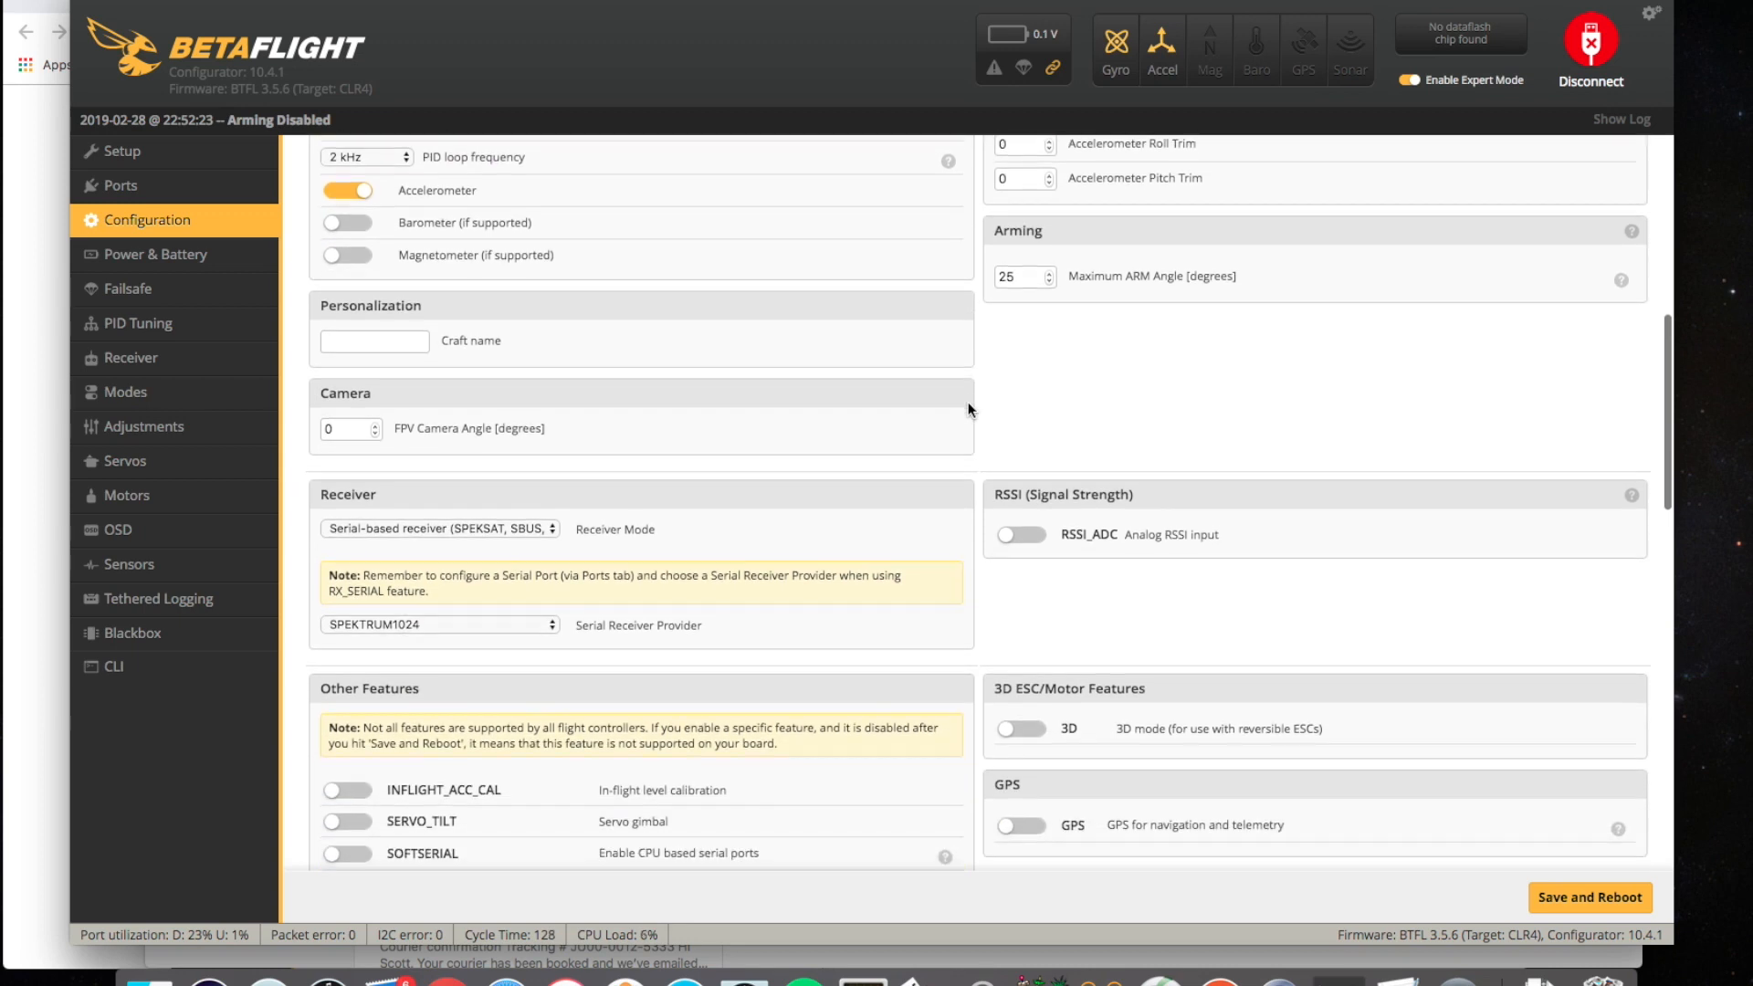
pyautogui.scroll(-3)
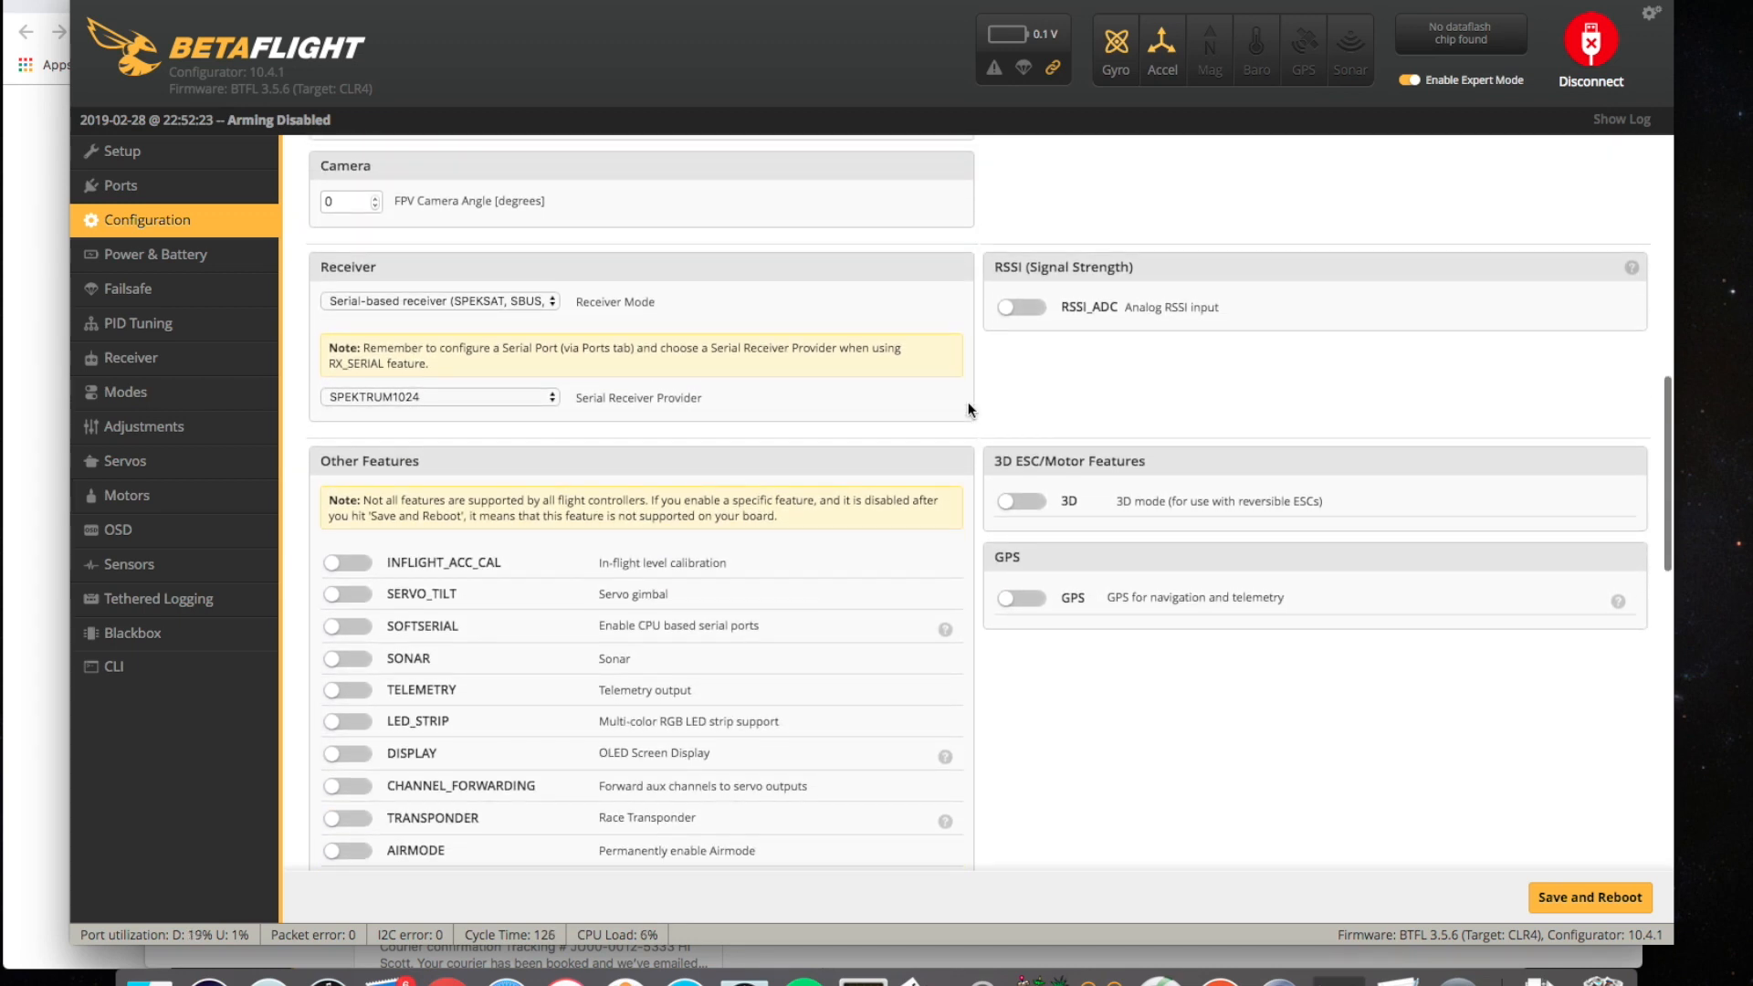
pyautogui.moveTo(906, 417)
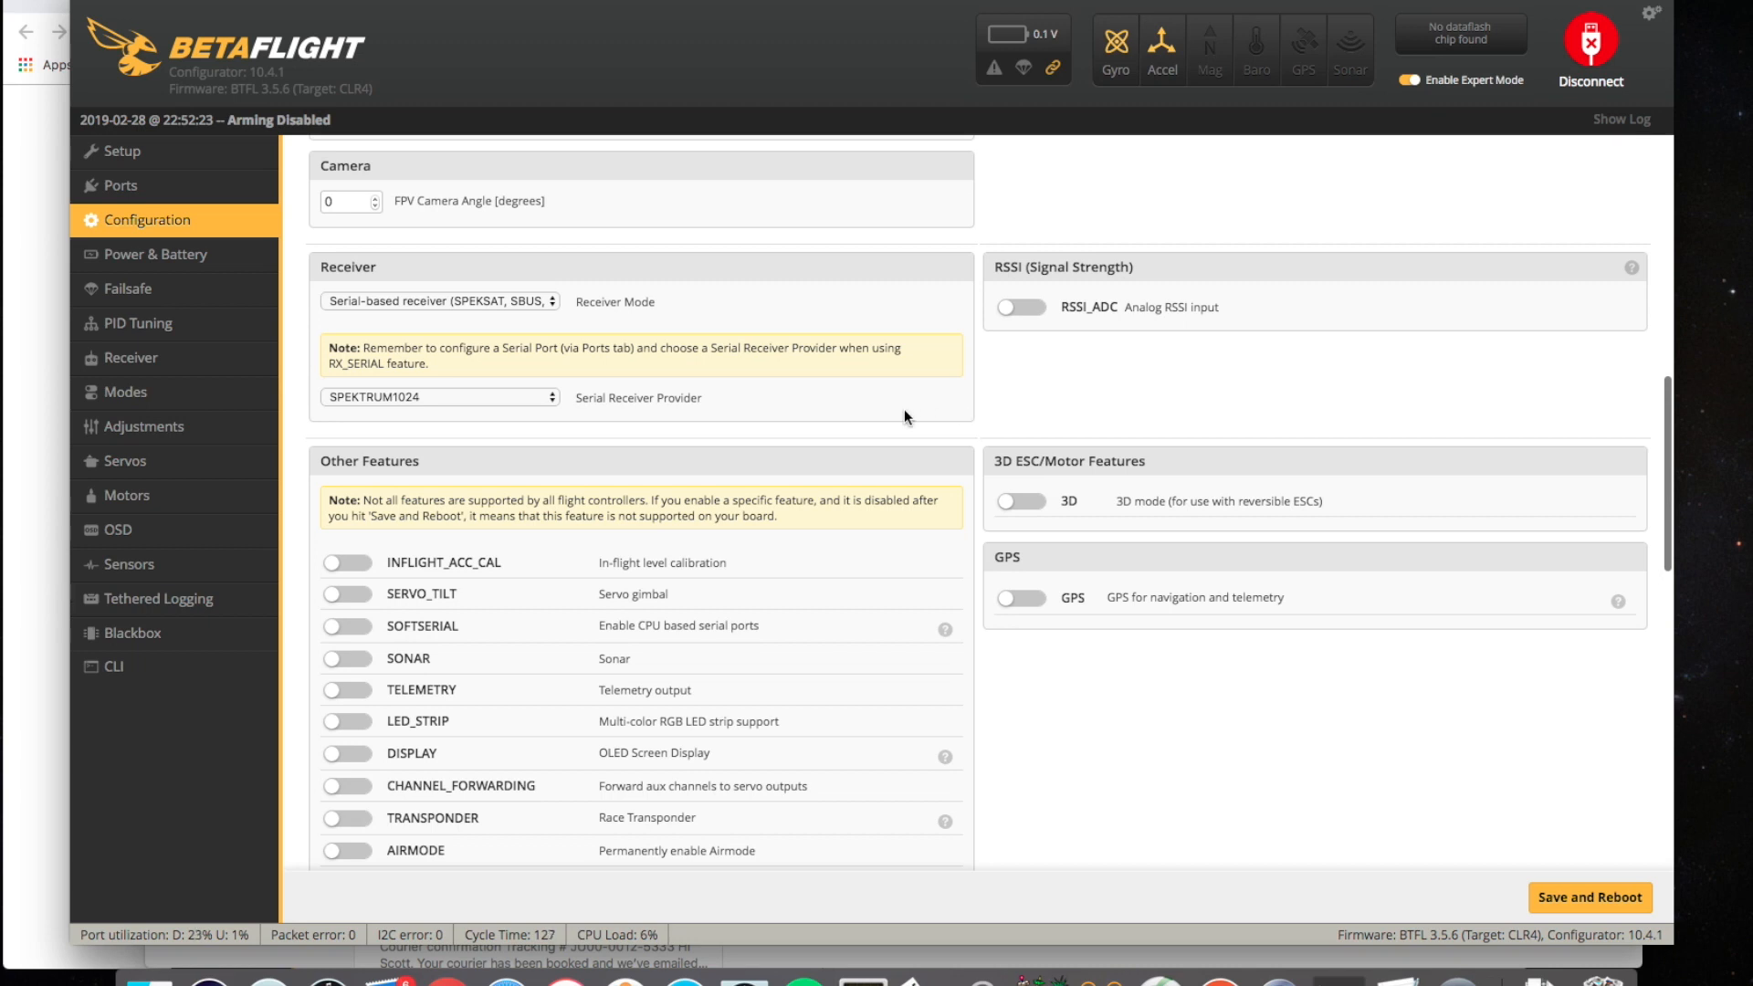
pyautogui.moveTo(547, 409)
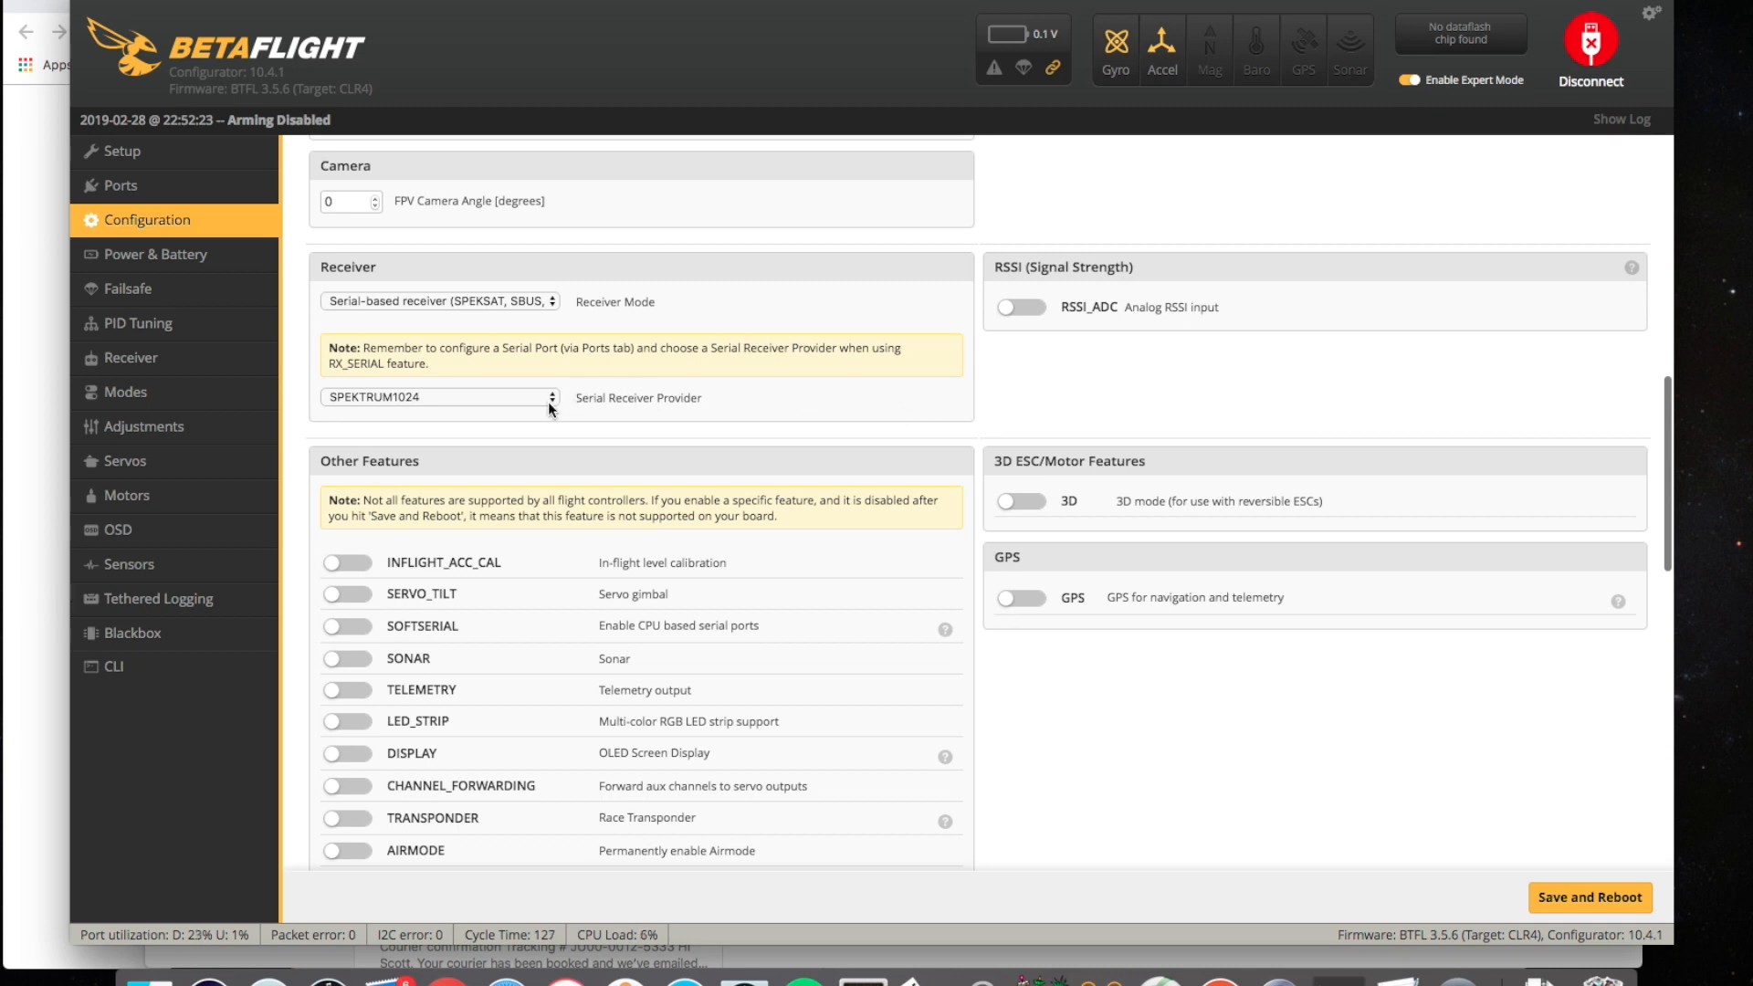
pyautogui.click(437, 397)
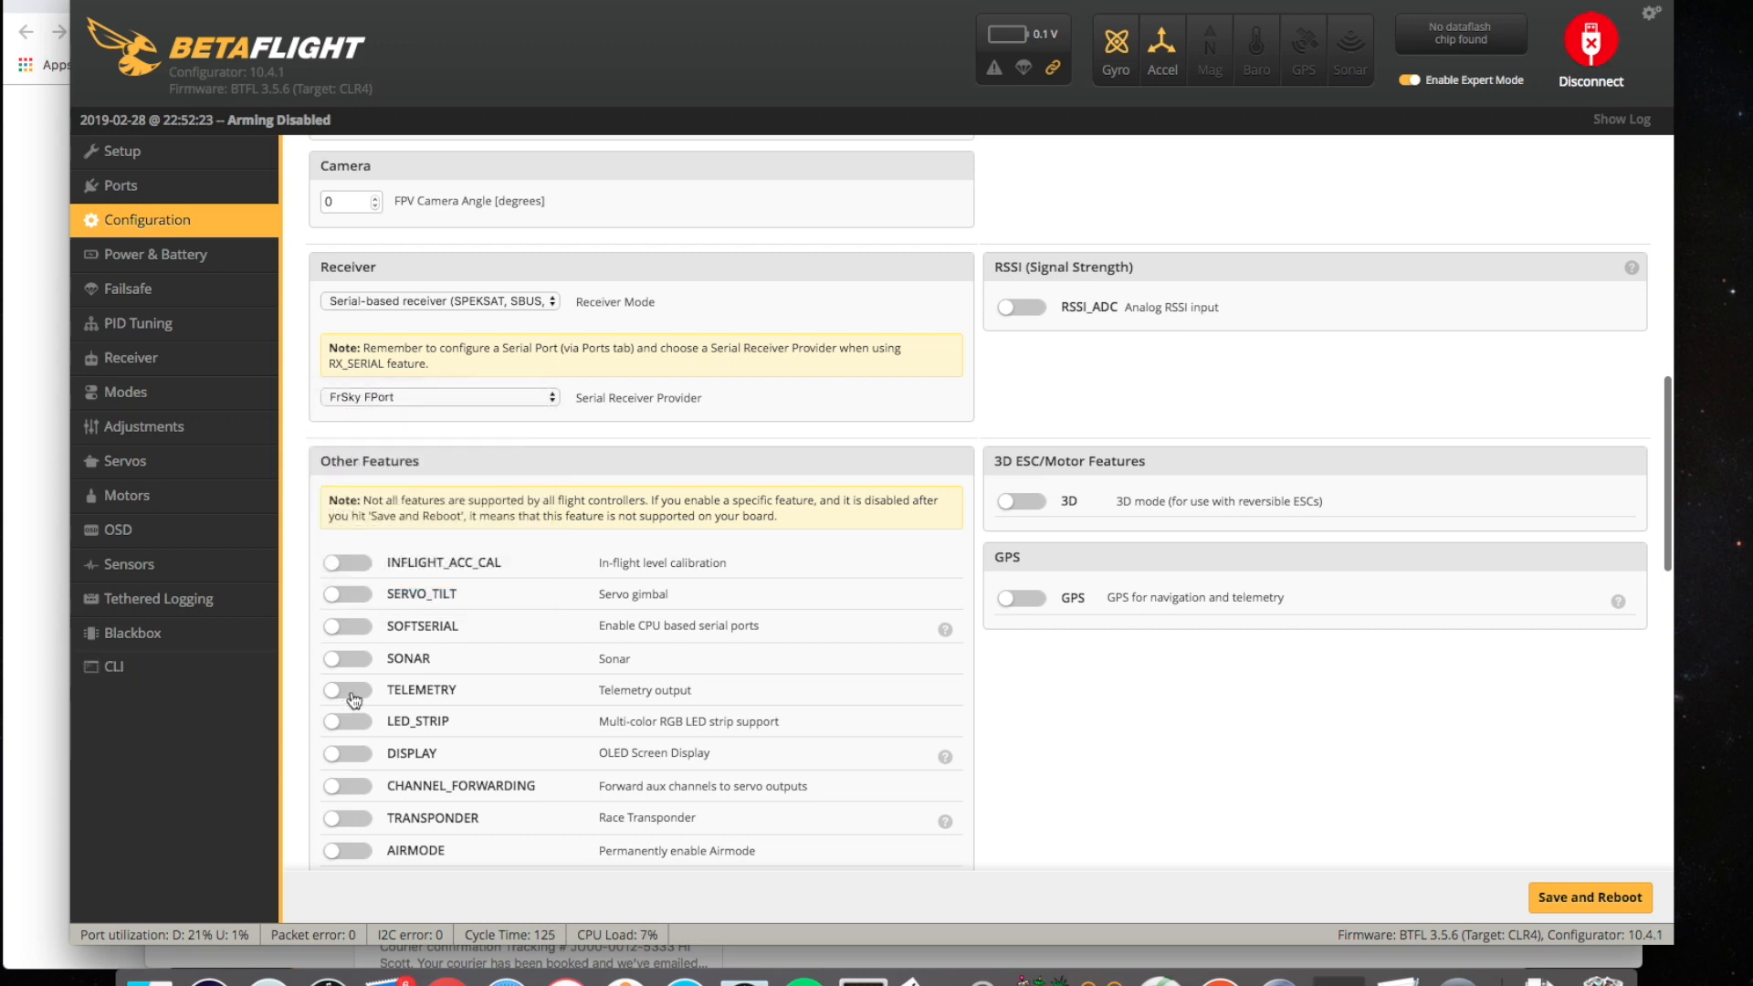
pyautogui.click(348, 691)
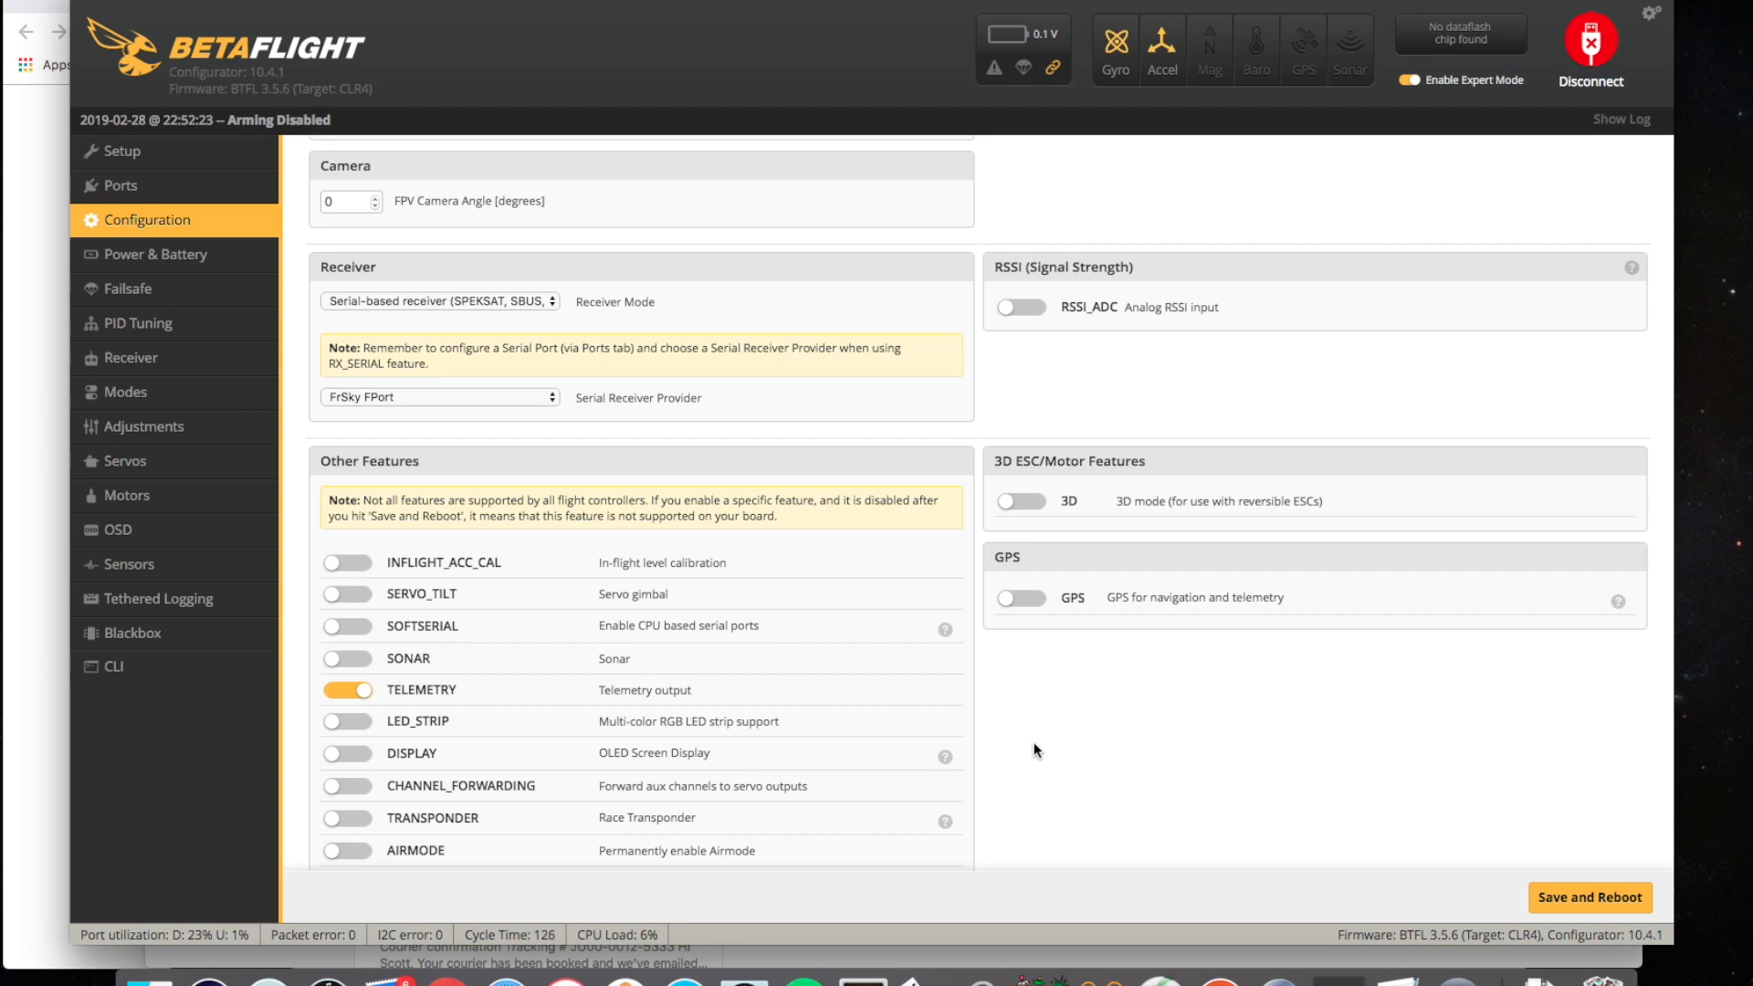
pyautogui.moveTo(1556, 897)
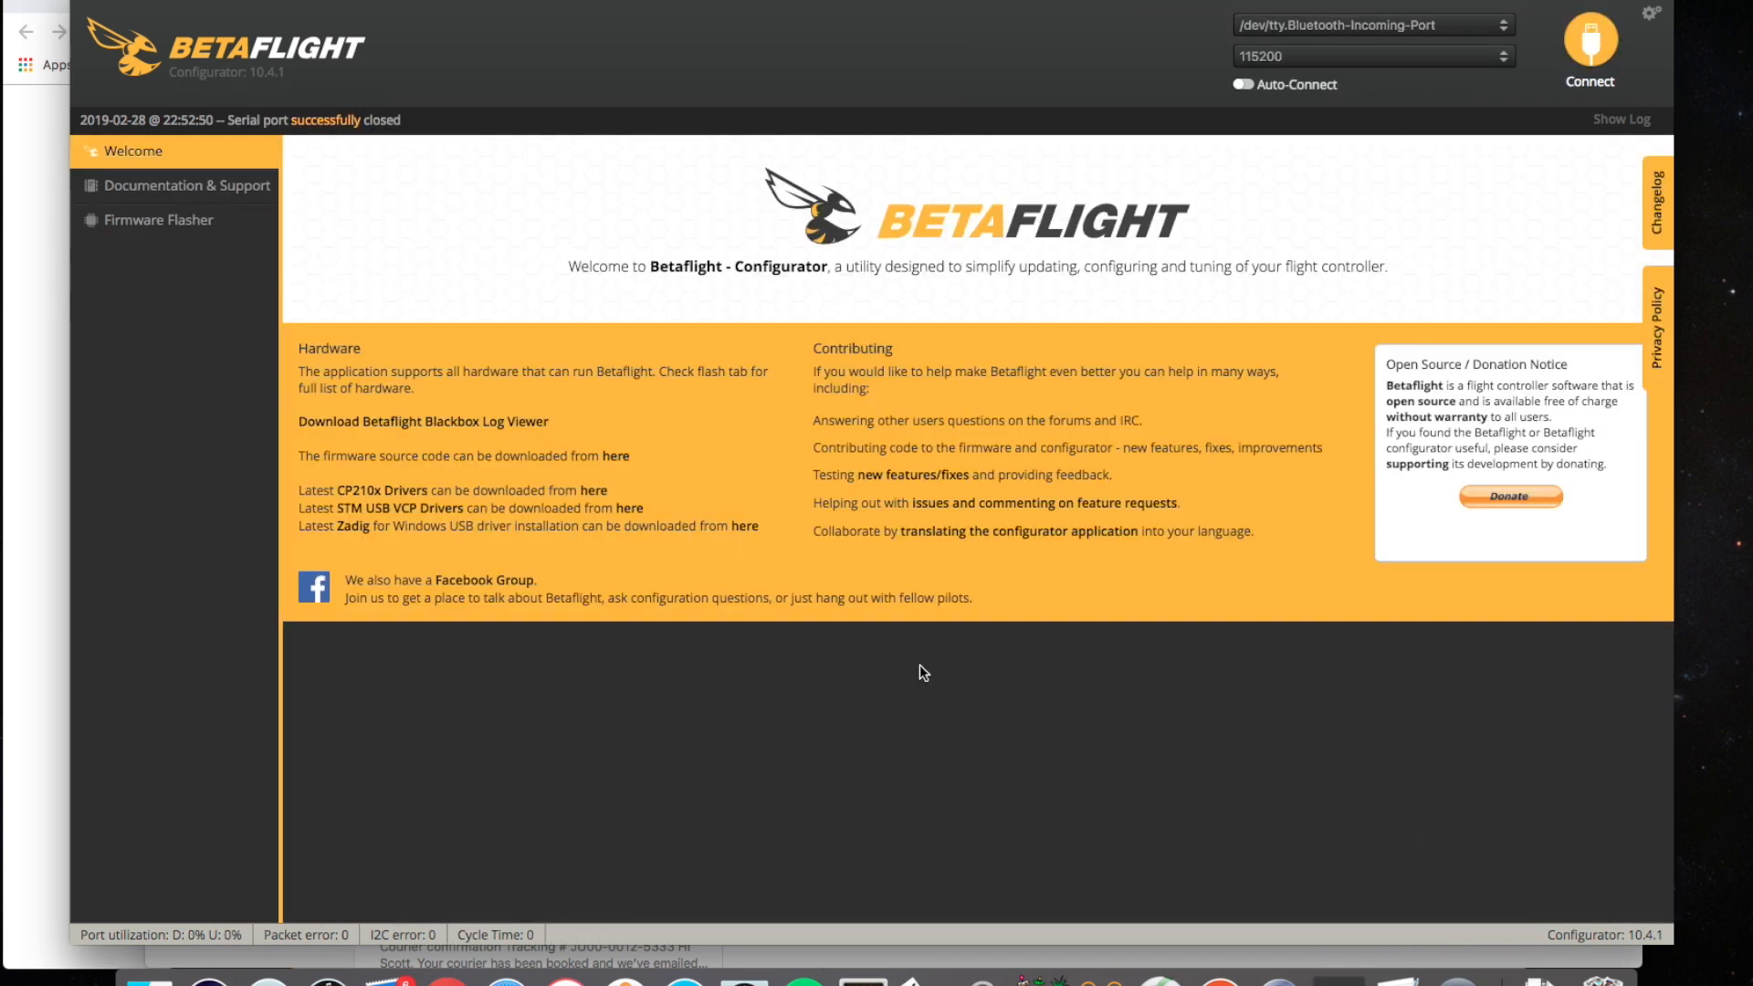
pyautogui.click(1588, 50)
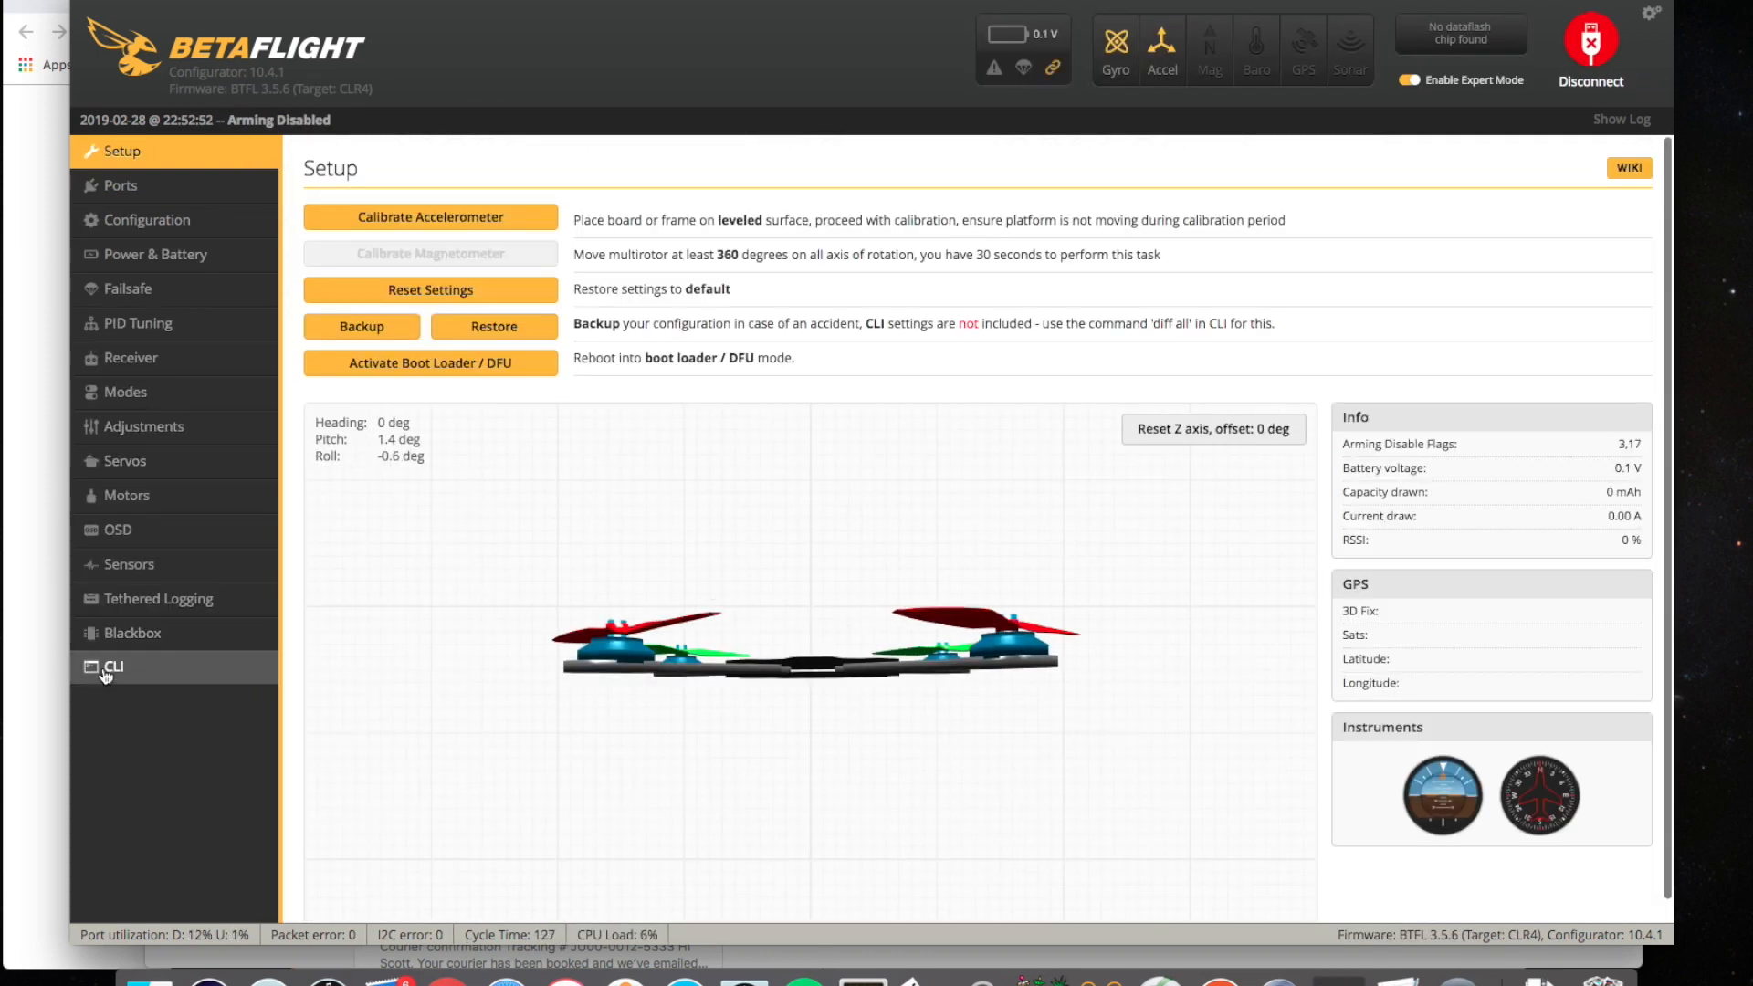
# - Look up the FPort guide's serialrx CLI lines, then return to Betaflight's CLI
pyautogui.click(112, 666)
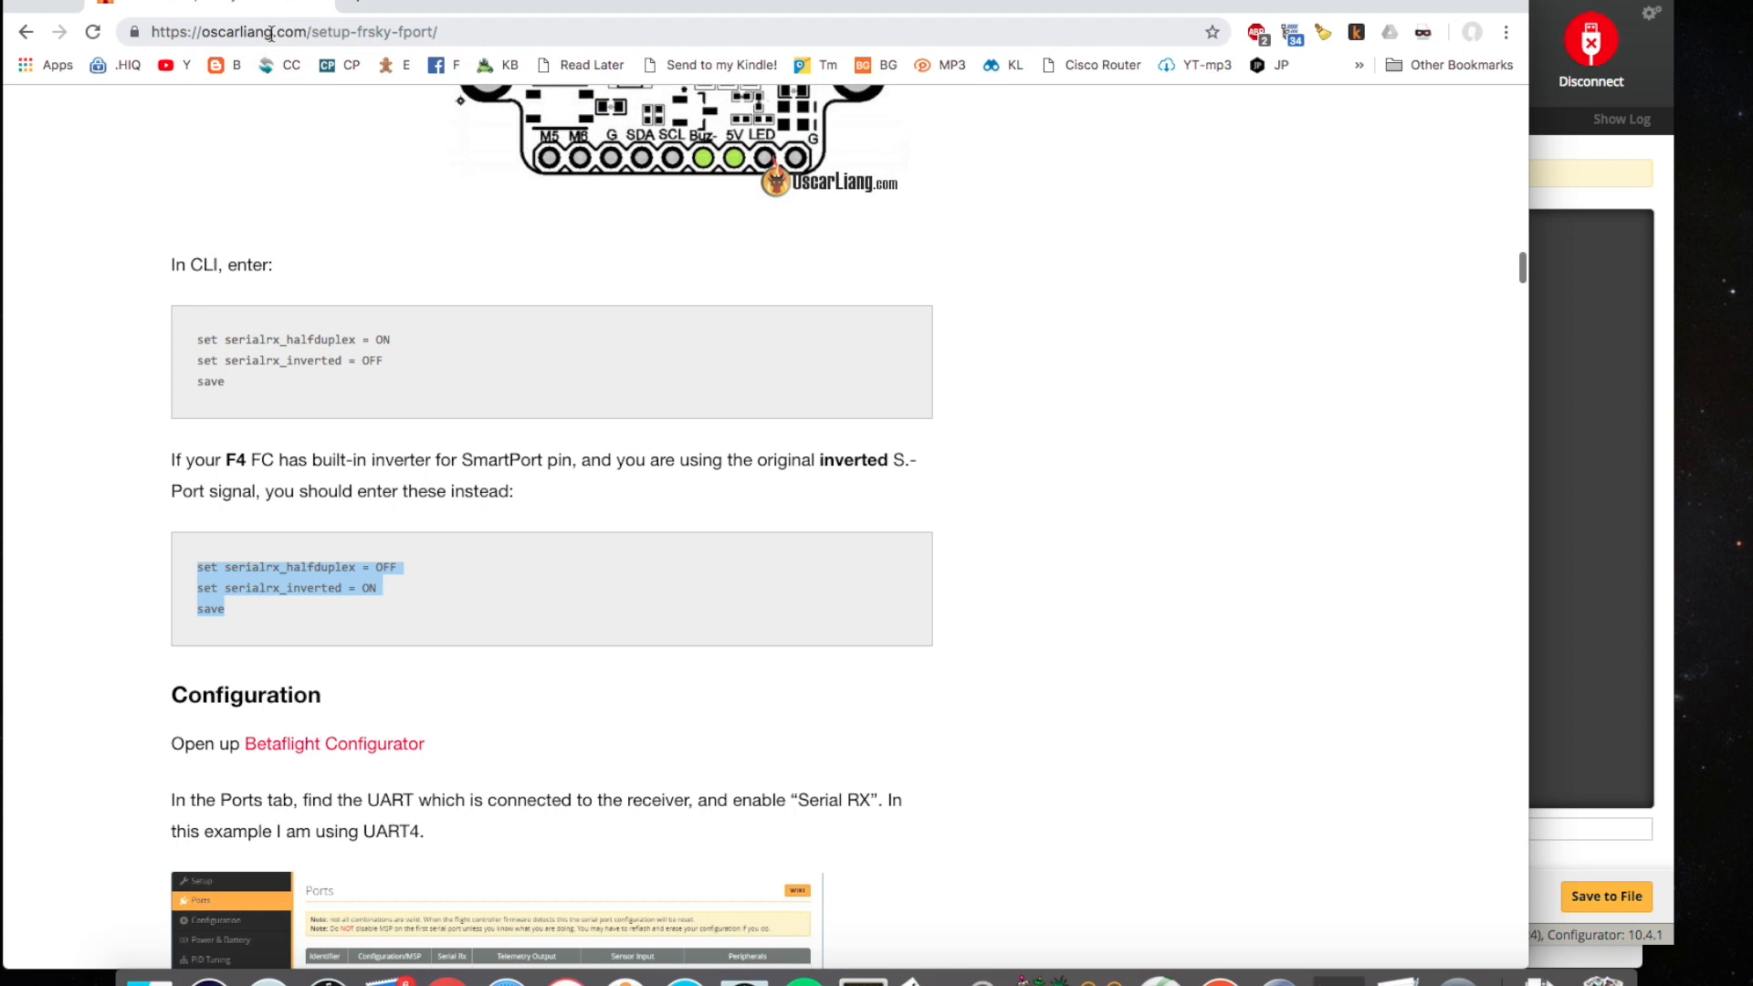
pyautogui.click(268, 601)
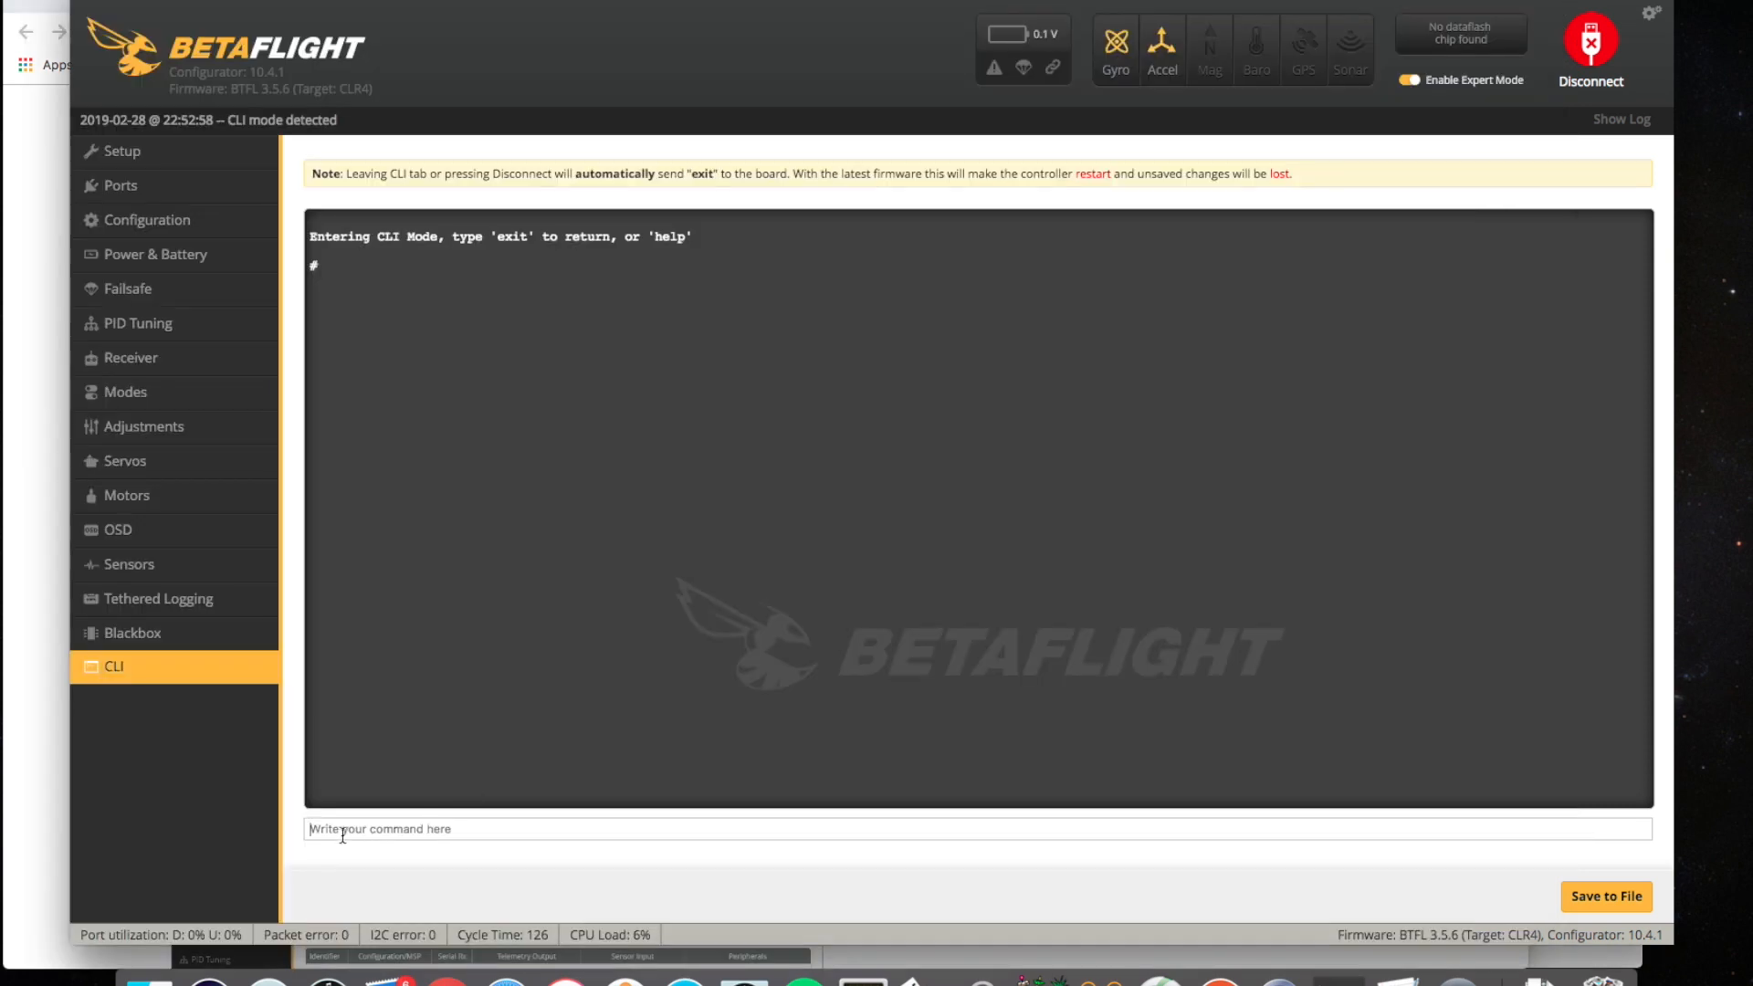
# - Save the CLI settings, reconnect after the reboot, and view live Receiver channel values
pyautogui.write('save')
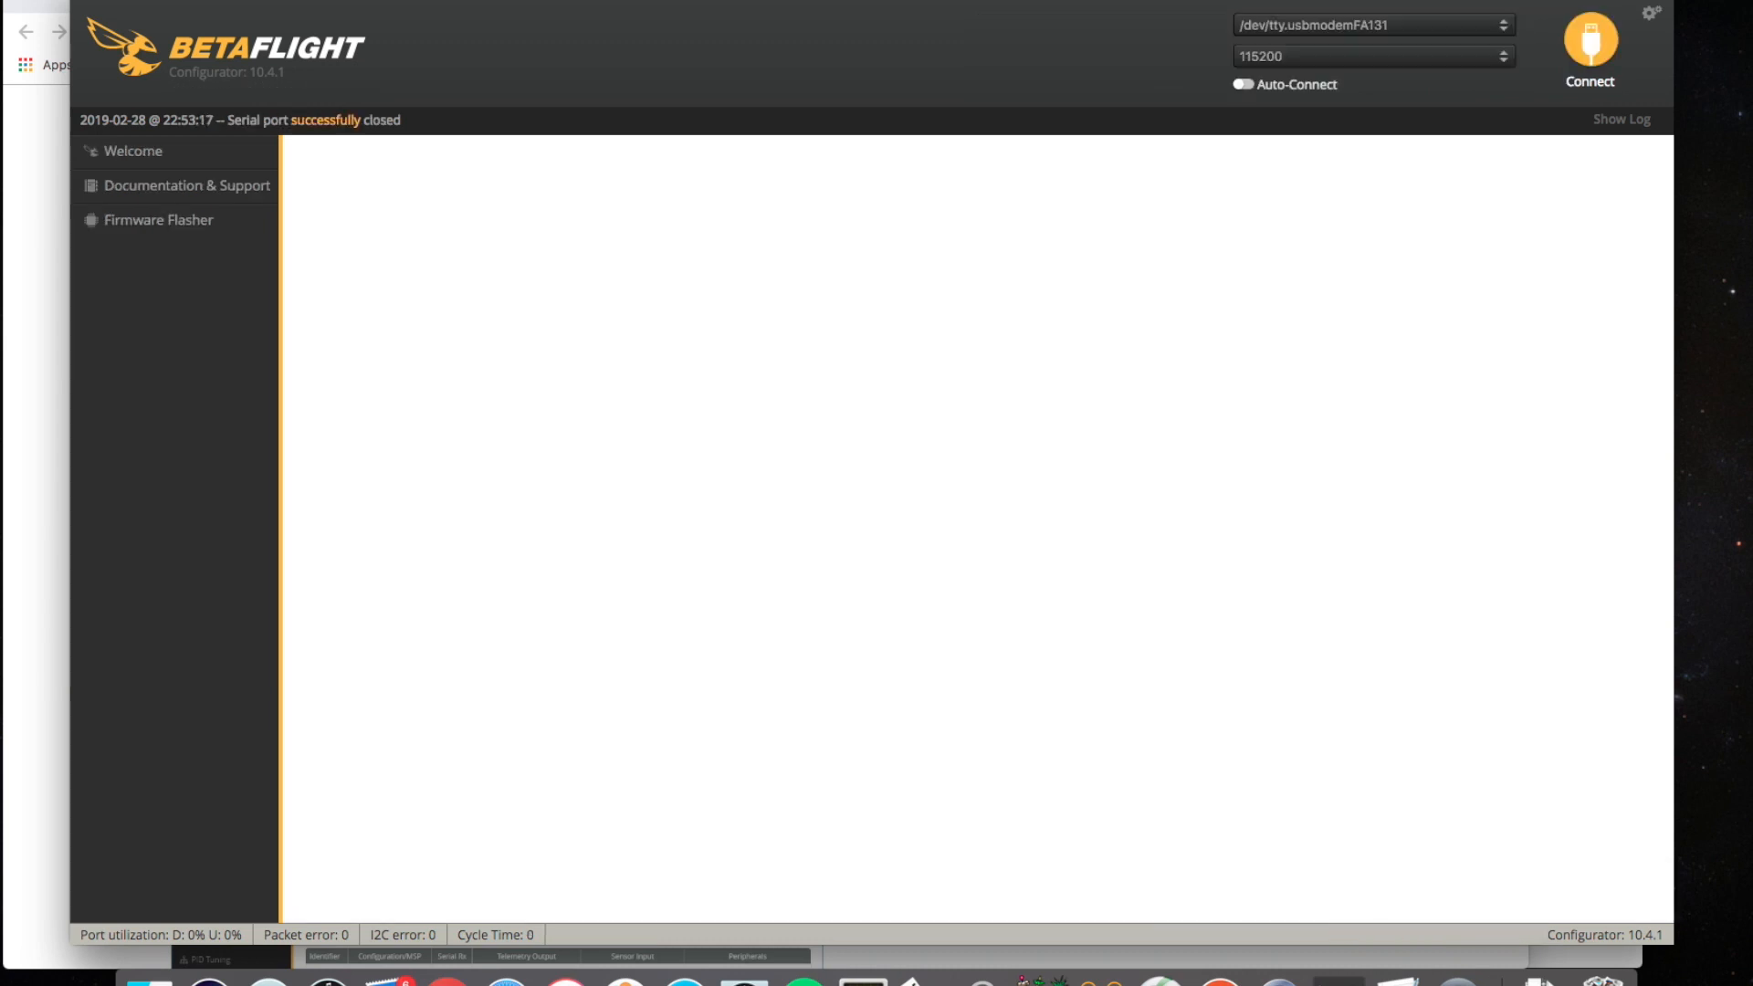
pyautogui.click(1587, 47)
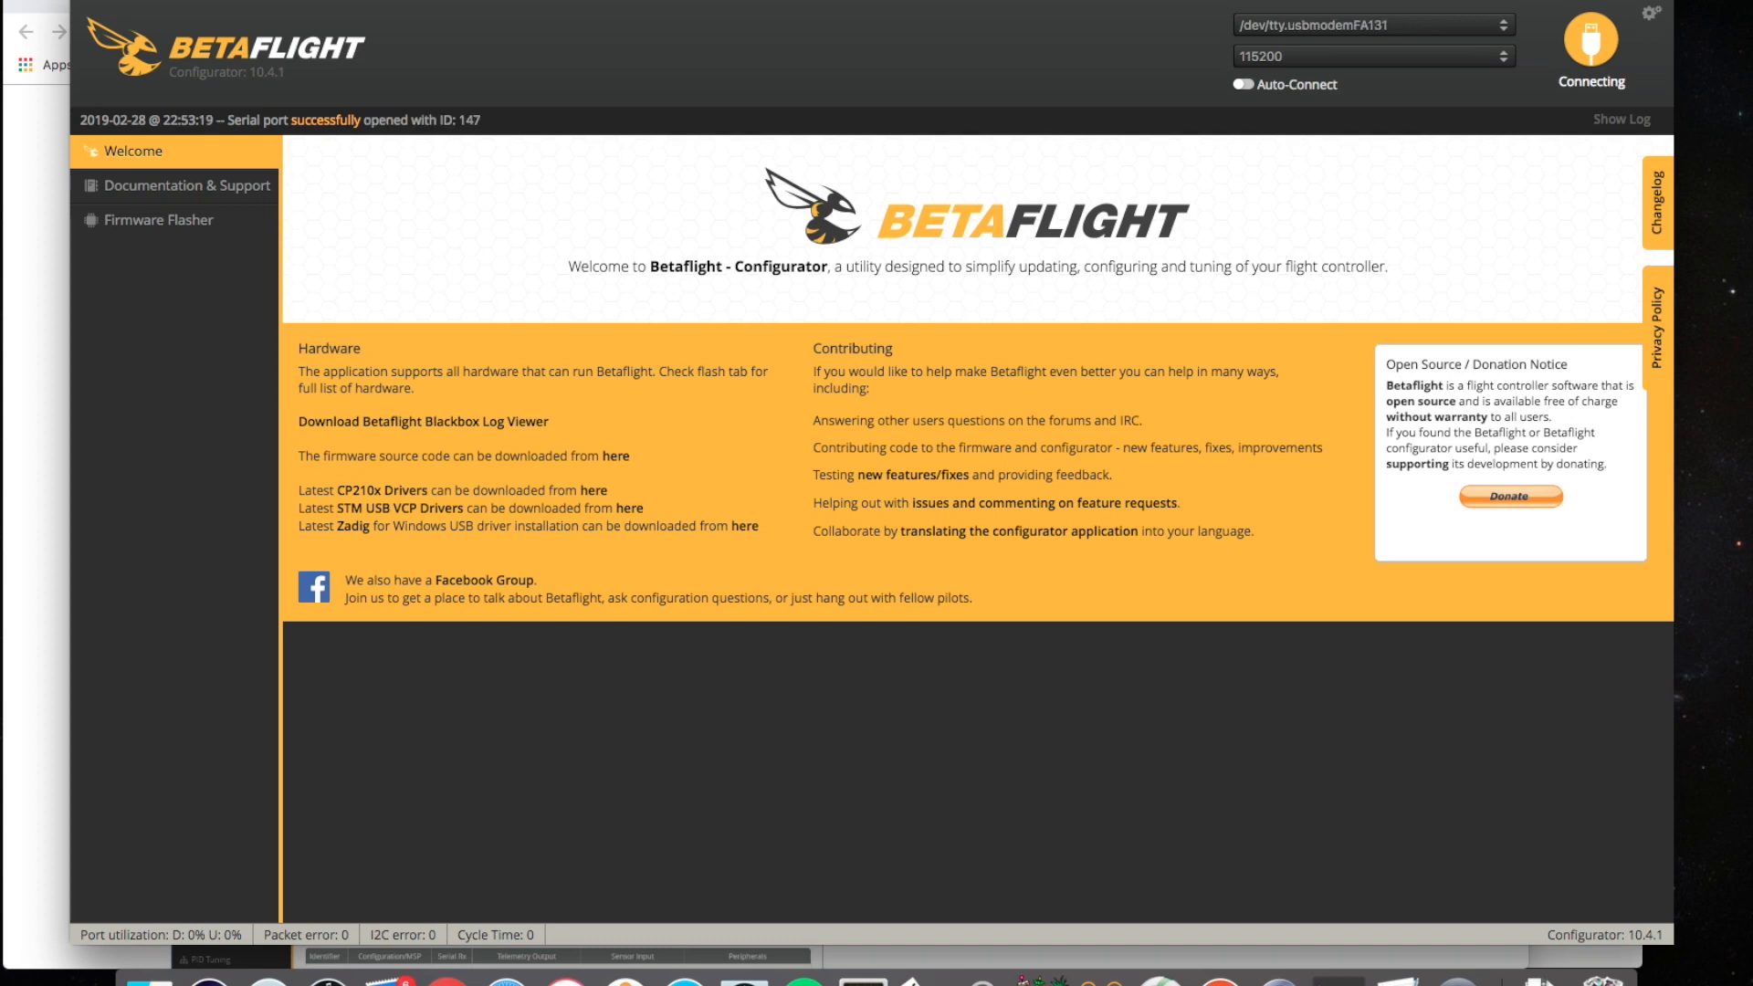
pyautogui.click(1589, 49)
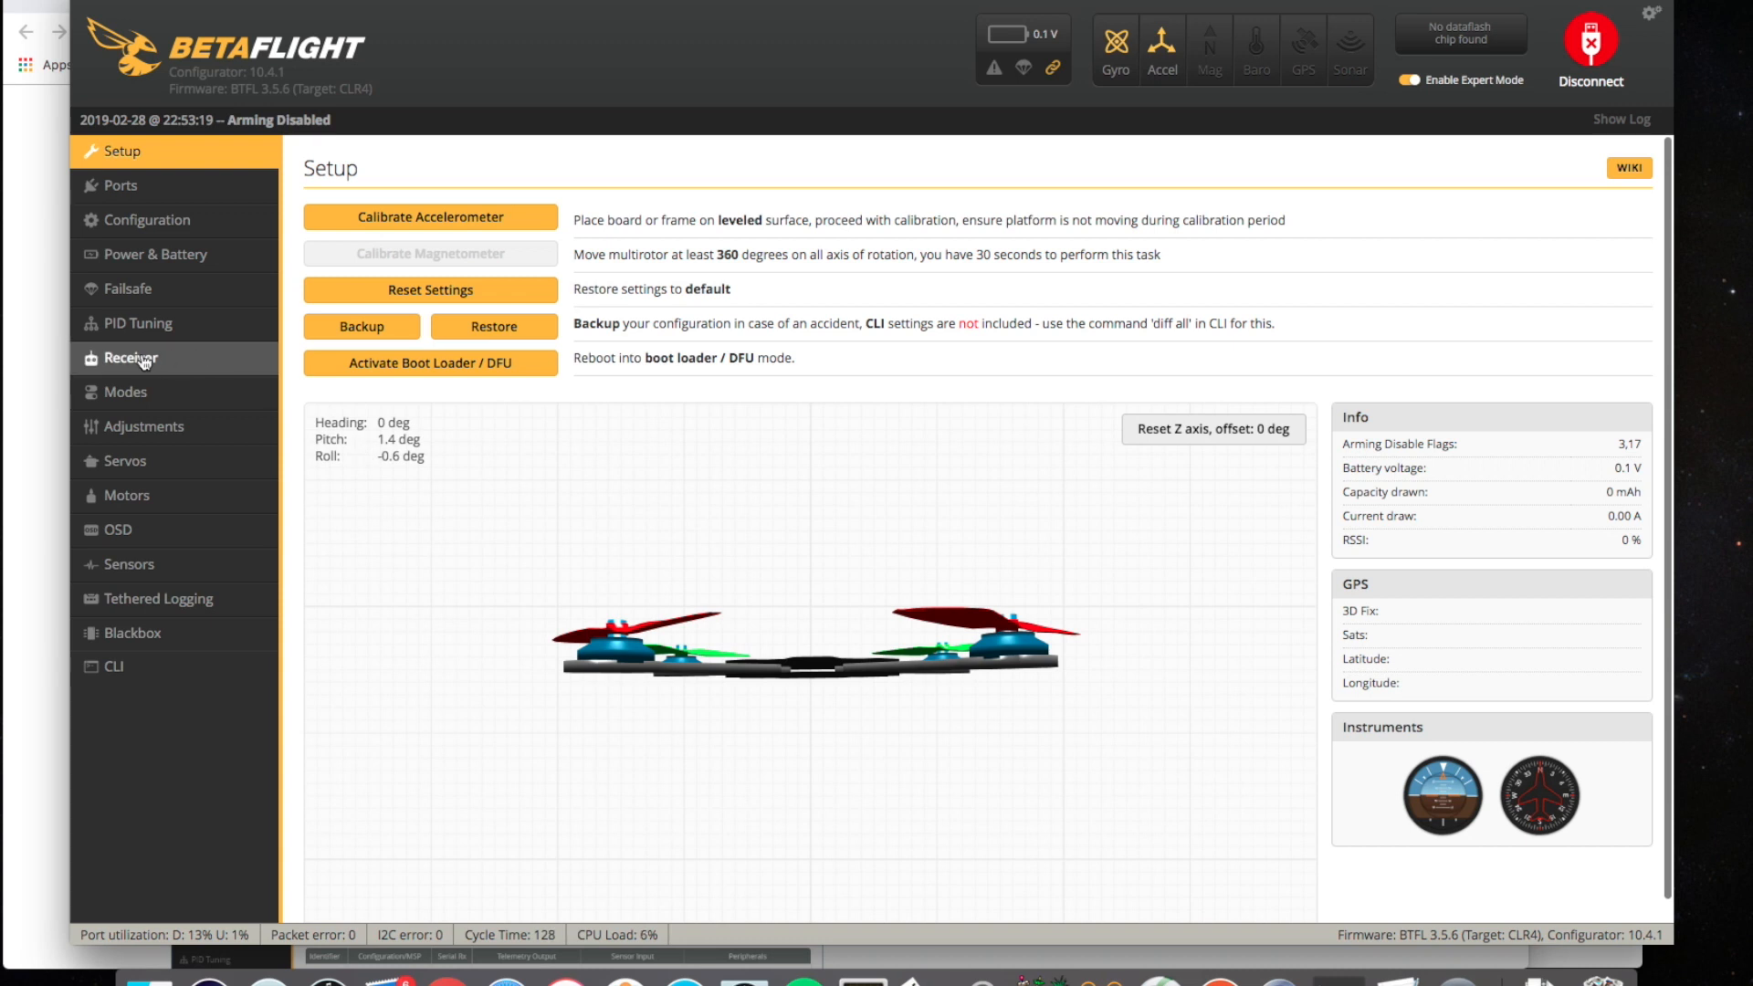
pyautogui.click(129, 358)
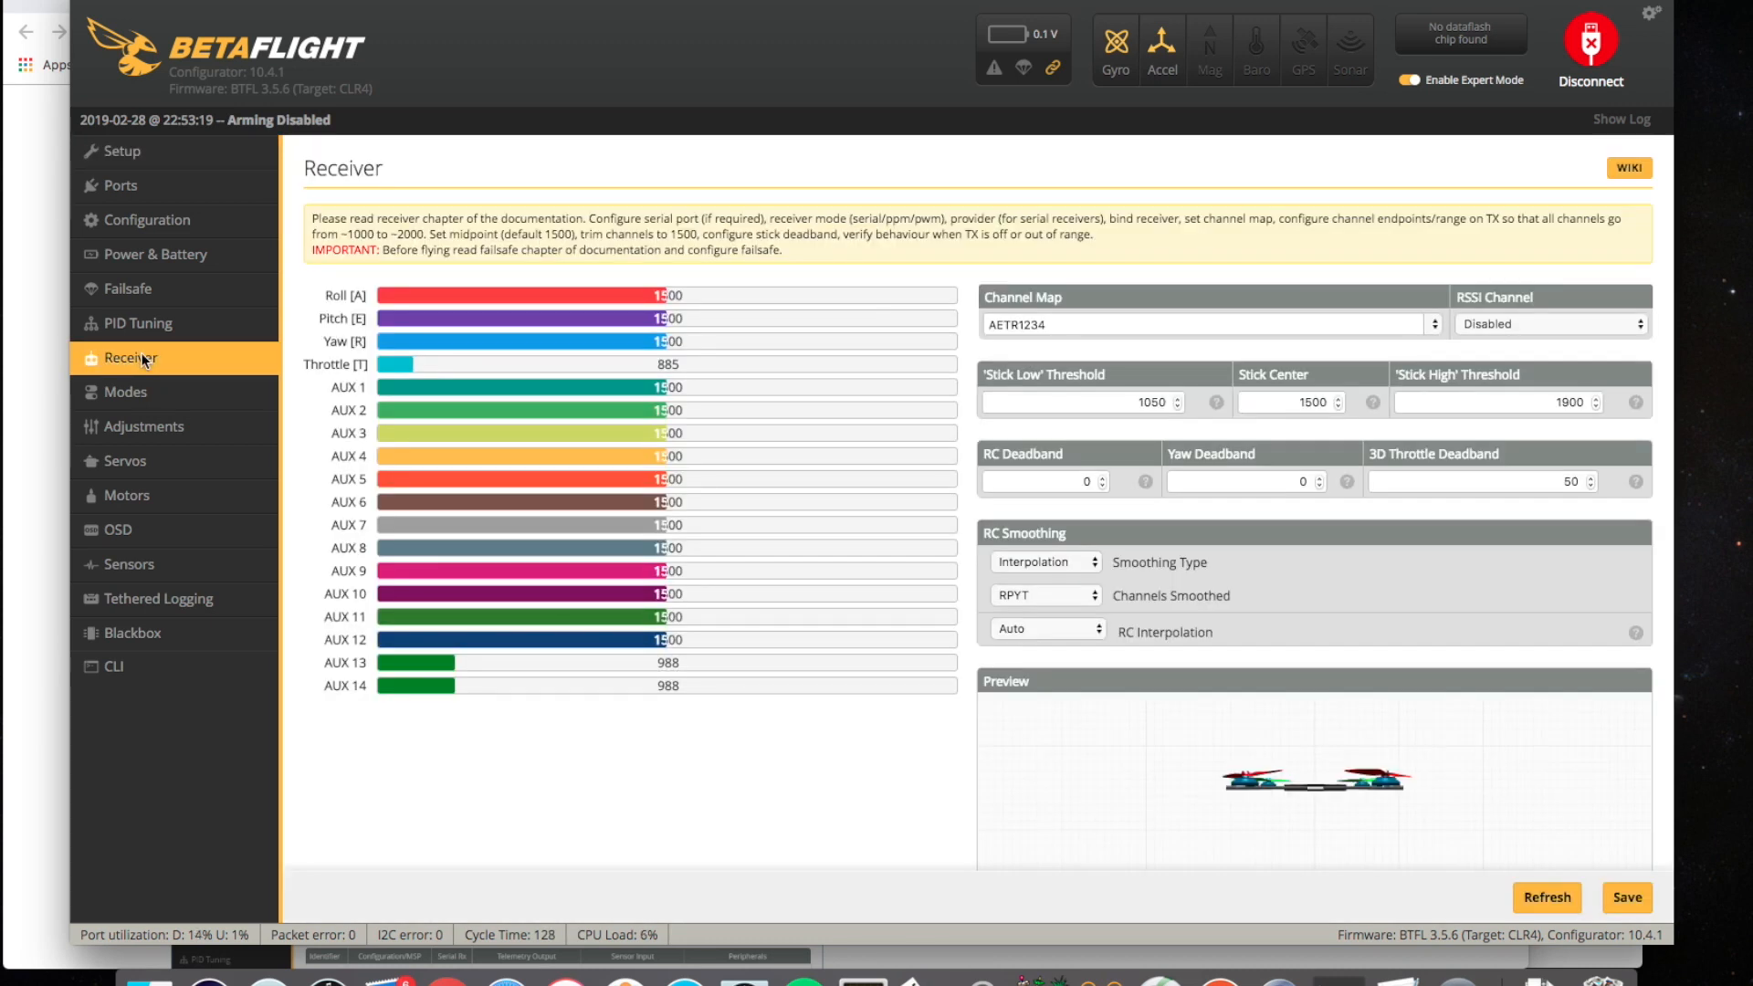